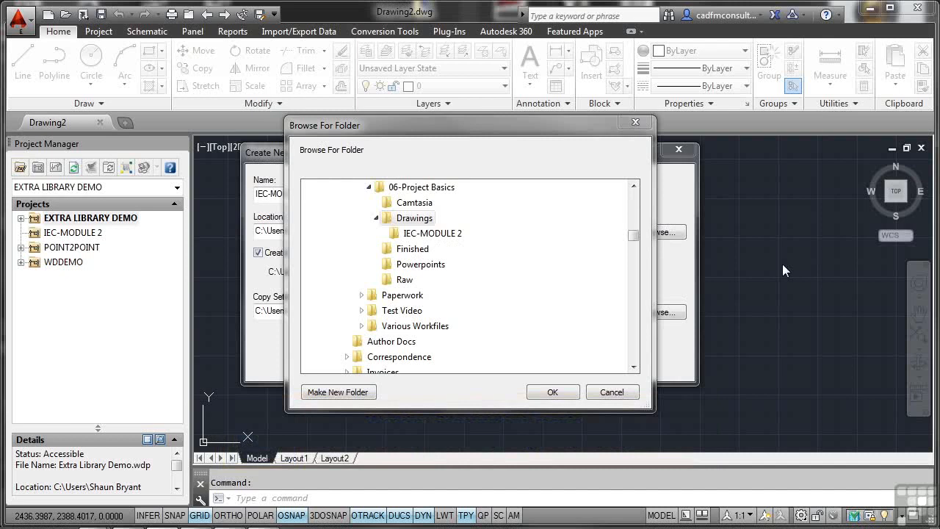
pyautogui.moveTo(414, 218)
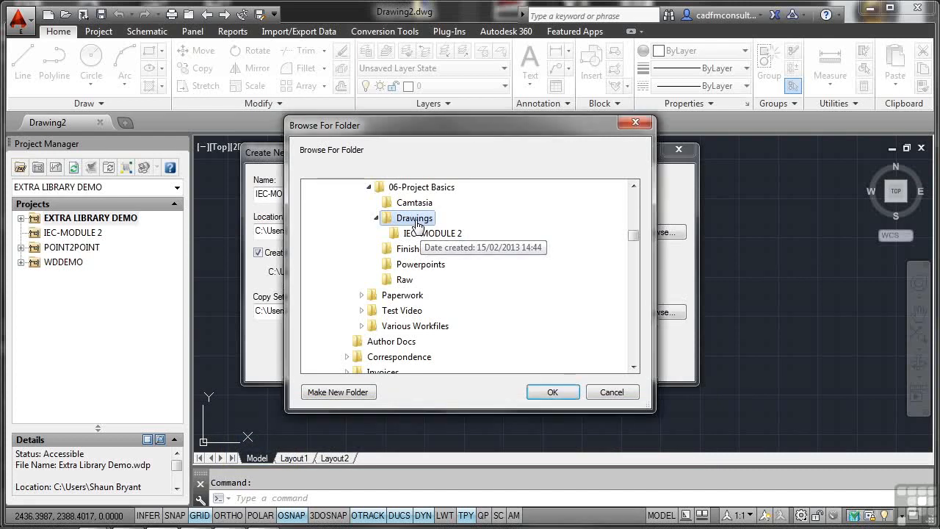
pyautogui.moveTo(517, 253)
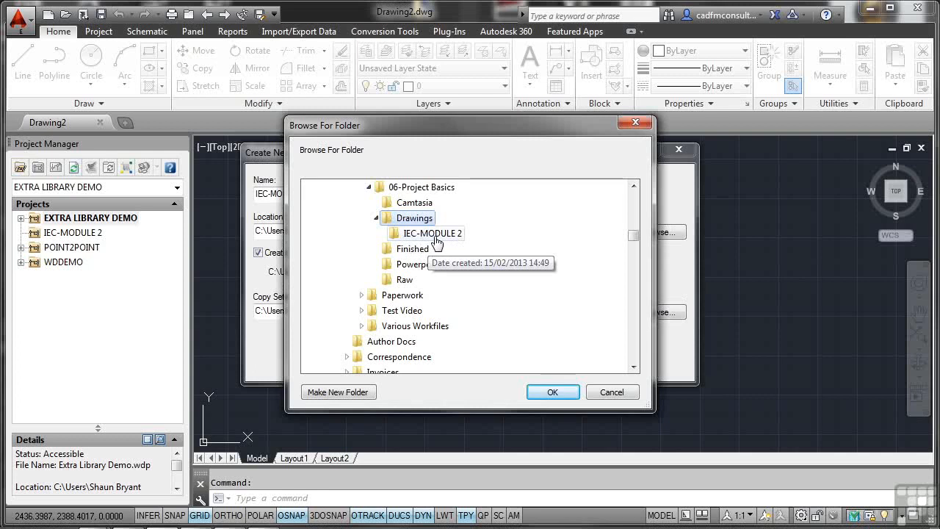
pyautogui.moveTo(482, 238)
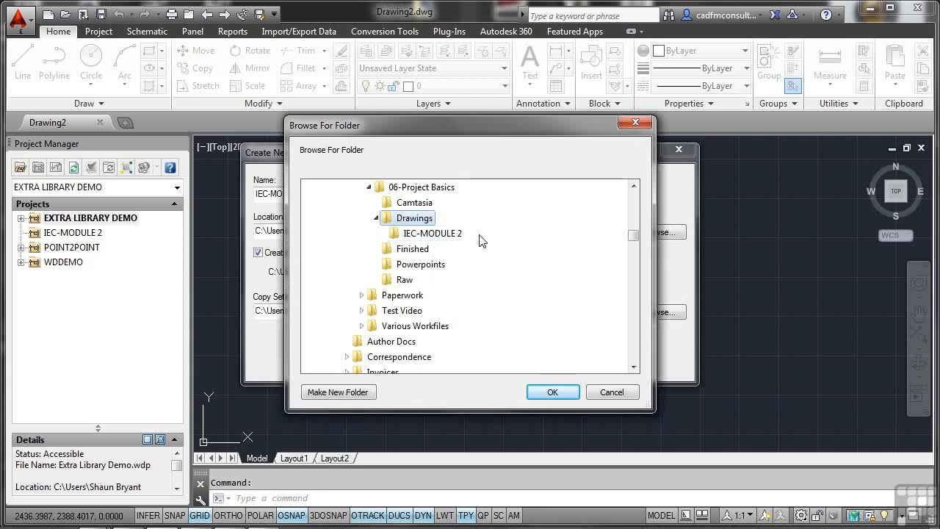
pyautogui.moveTo(493, 244)
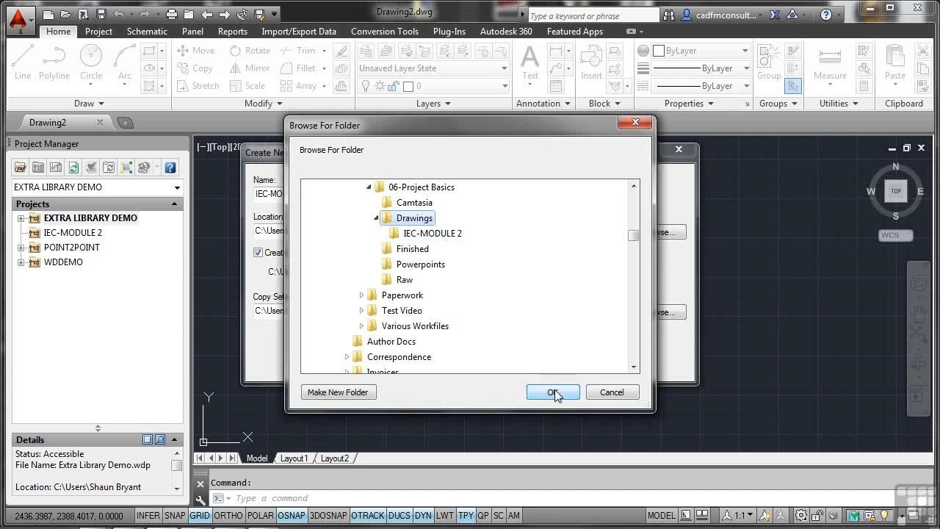
# Confirm the Drawings folder as the IEC-MODULE1 project location.
pyautogui.click(553, 391)
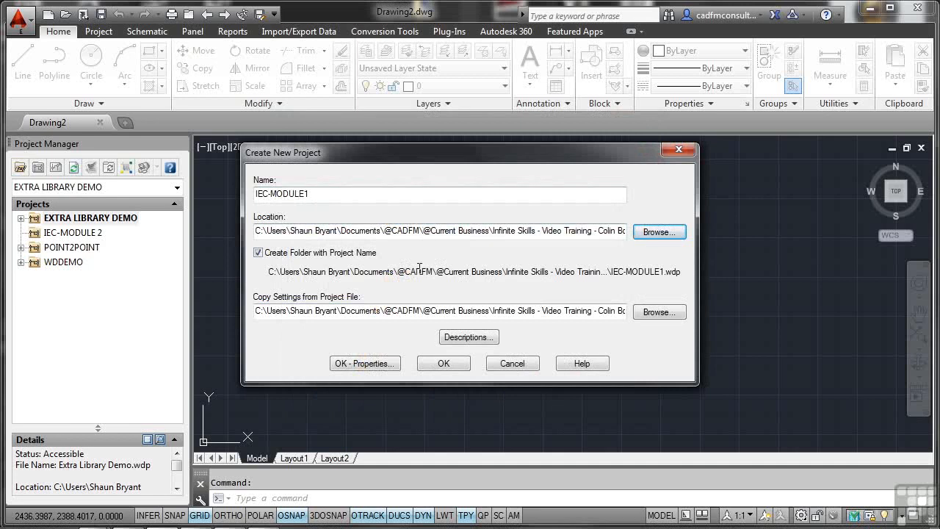
pyautogui.moveTo(429, 267)
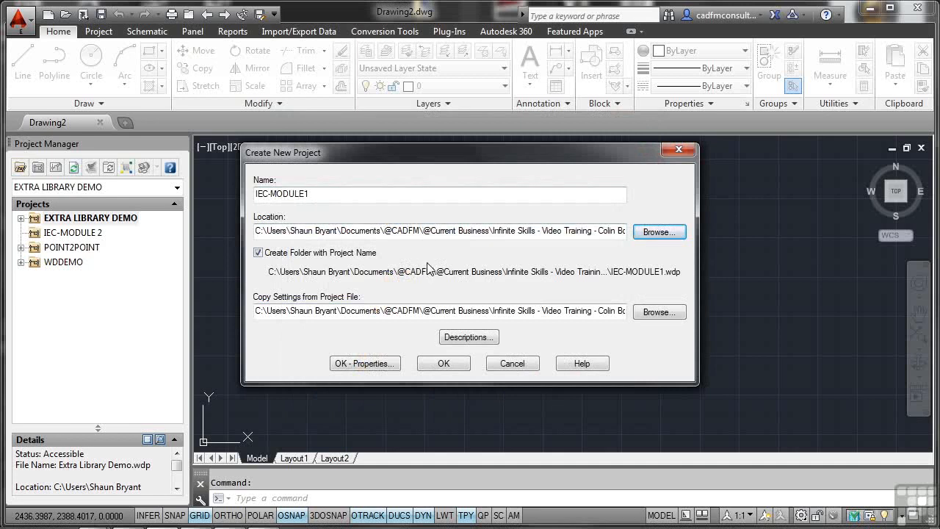
pyautogui.moveTo(456, 266)
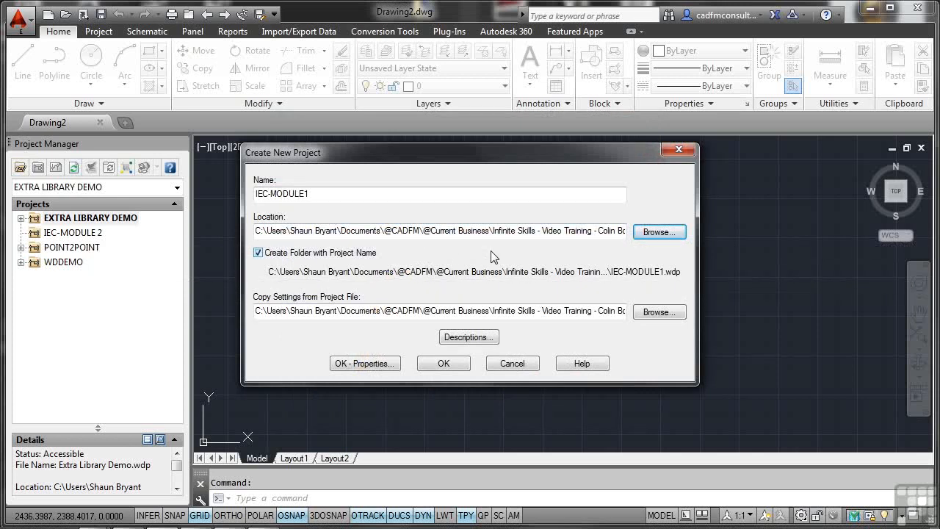
pyautogui.moveTo(423, 226)
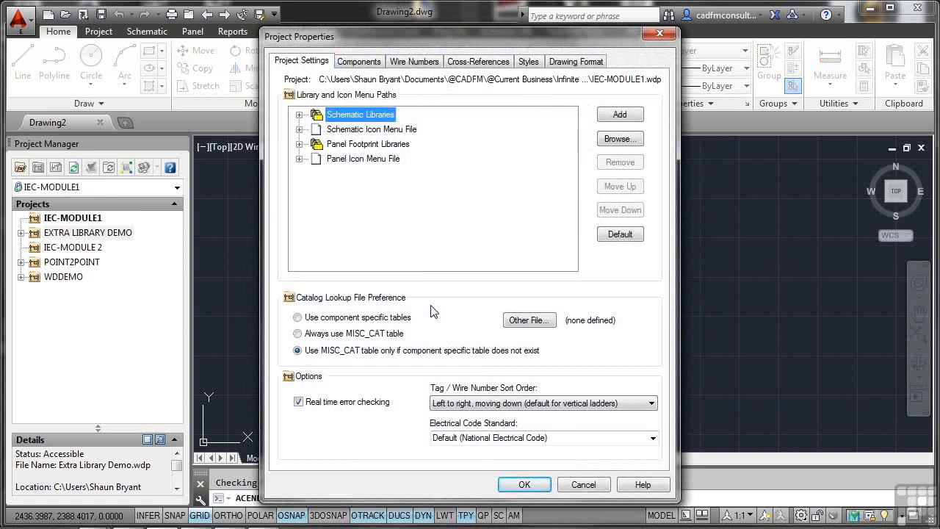
pyautogui.moveTo(476, 359)
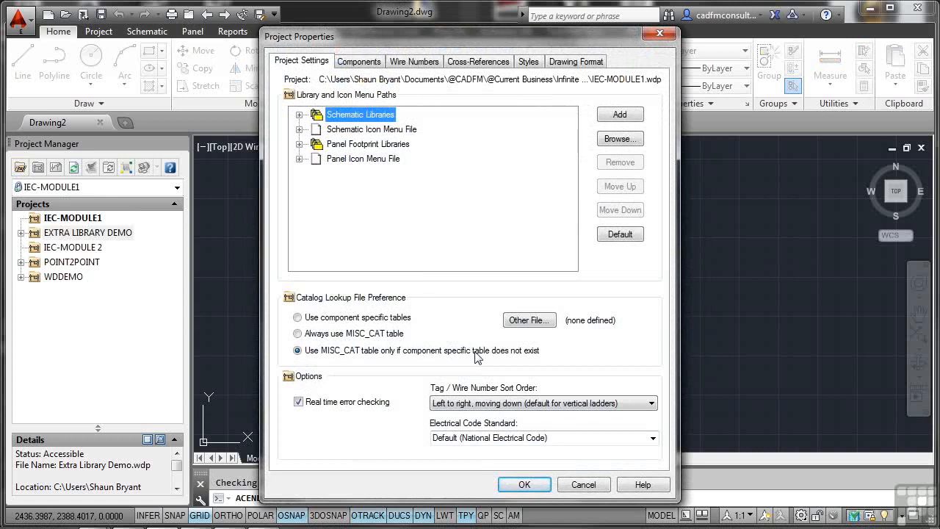
pyautogui.moveTo(408, 403)
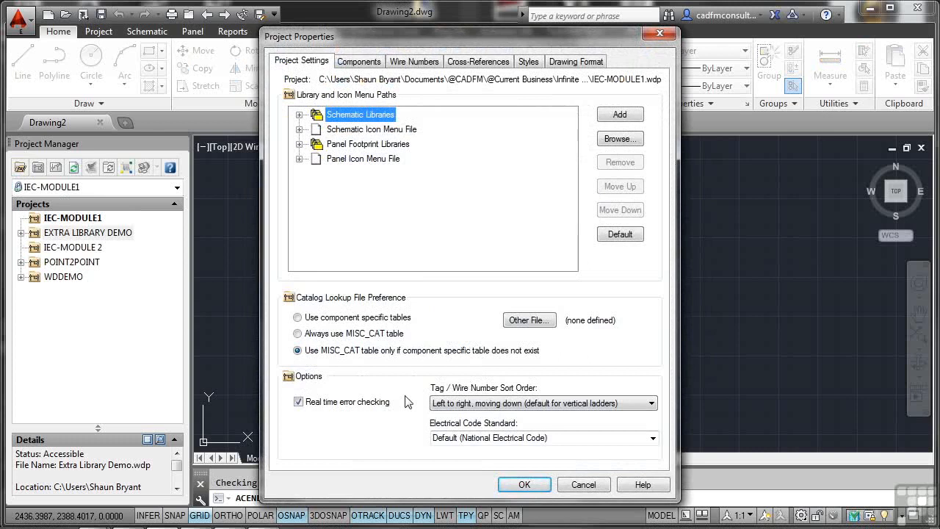
pyautogui.moveTo(434, 261)
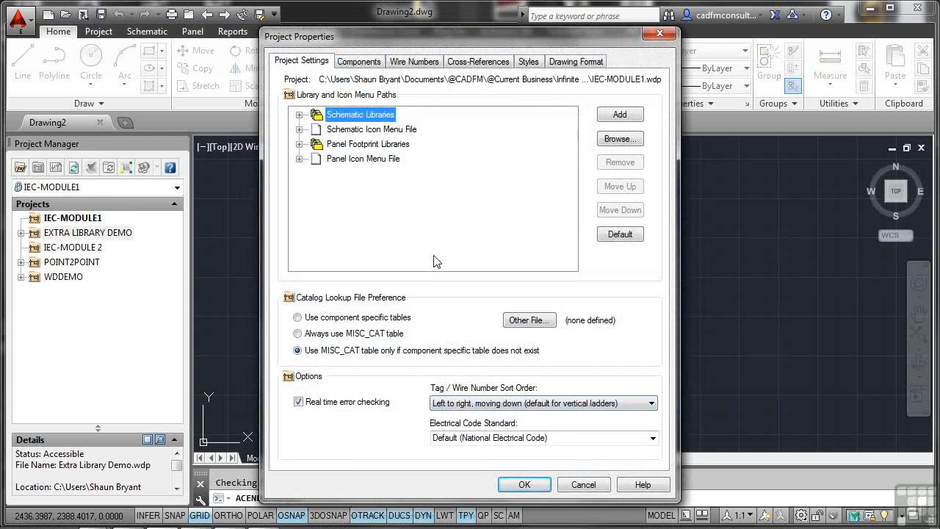
# Set component tags and wire numbers to sequential numbering starting at 001.
pyautogui.click(359, 62)
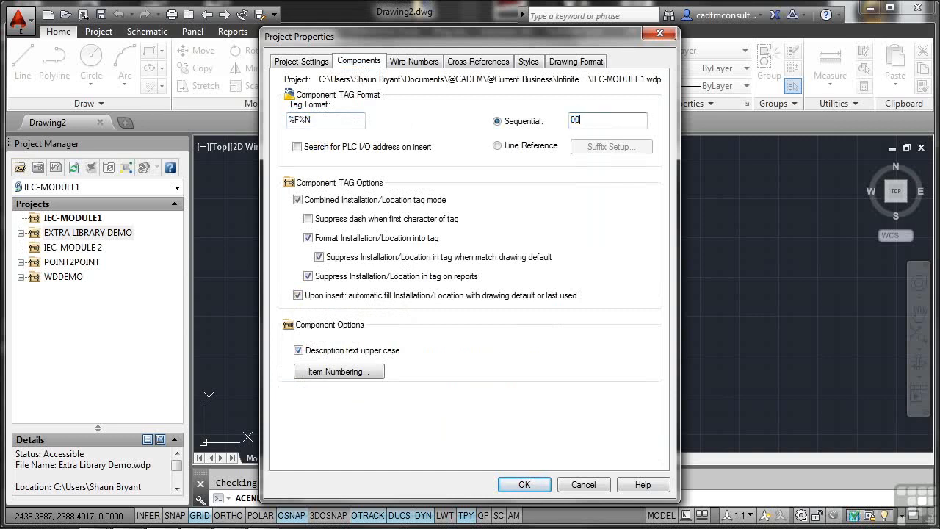
pyautogui.write('1')
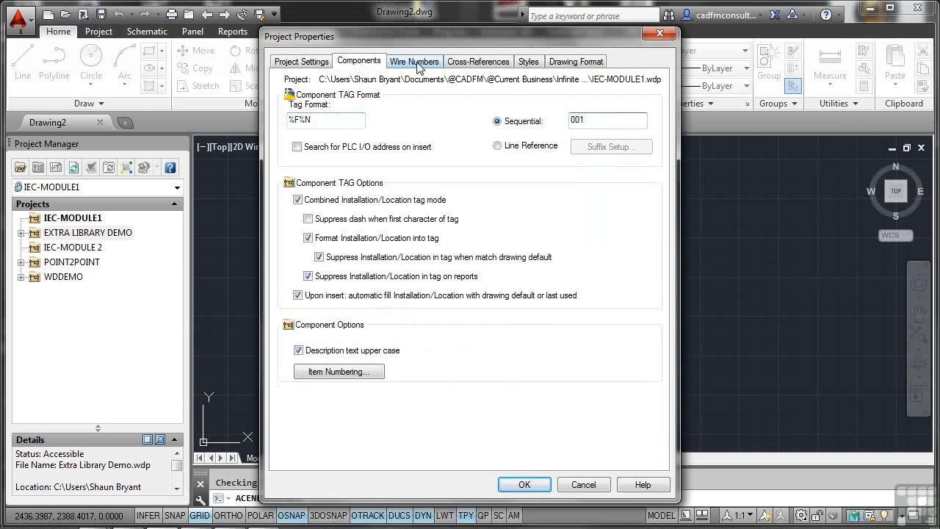
pyautogui.click(414, 62)
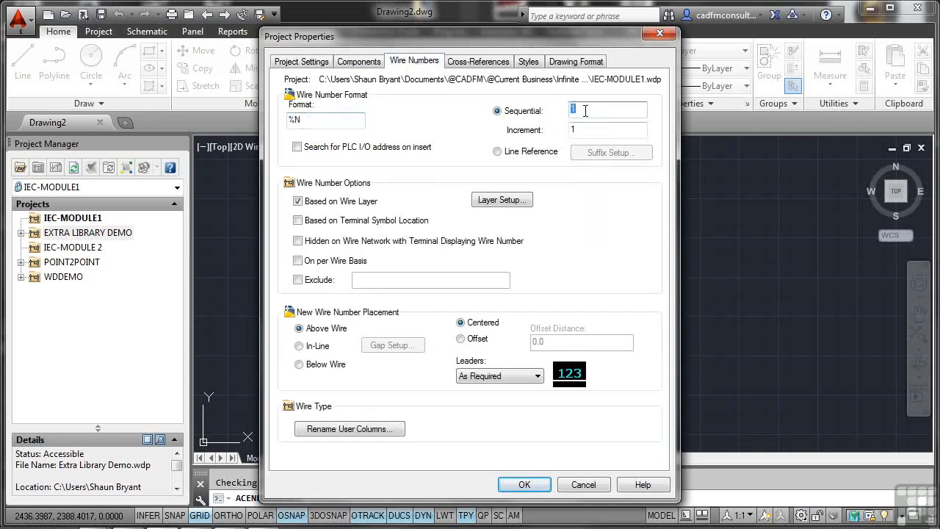
pyautogui.write('001')
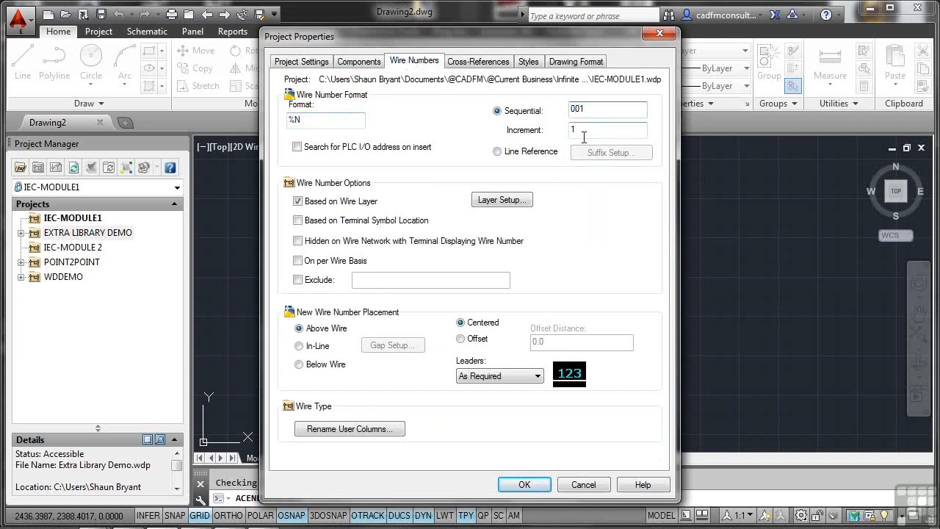
# Review the cross-reference and style settings, then accept the properties to create IEC-MODULE1.
pyautogui.click(479, 62)
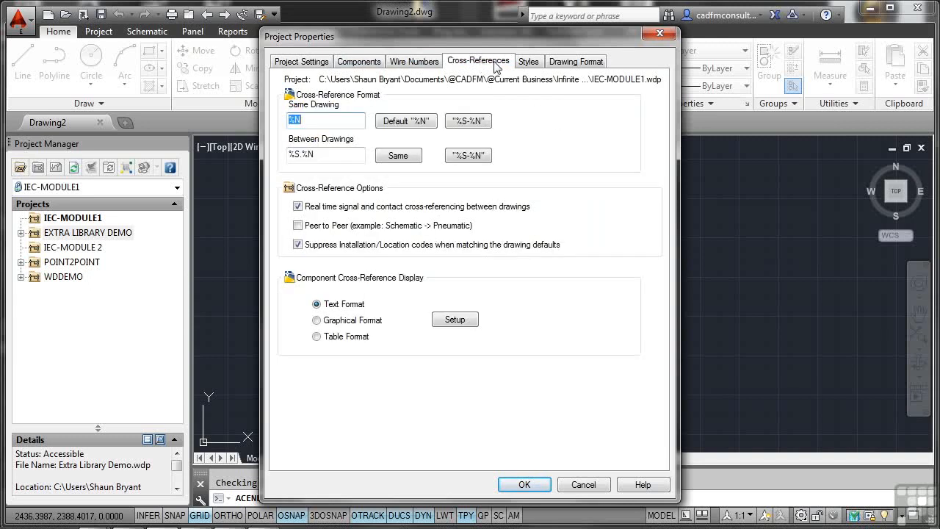
pyautogui.click(529, 61)
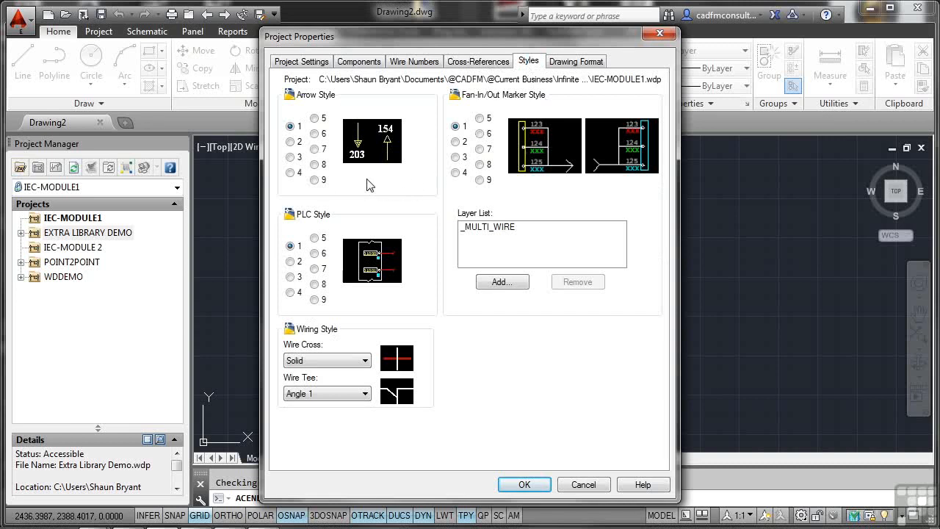
pyautogui.moveTo(333, 282)
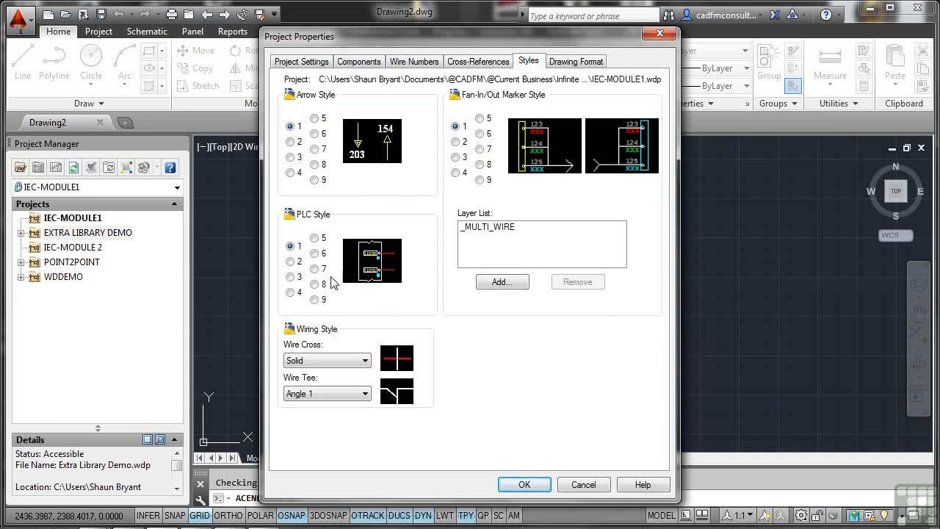
pyautogui.moveTo(426, 211)
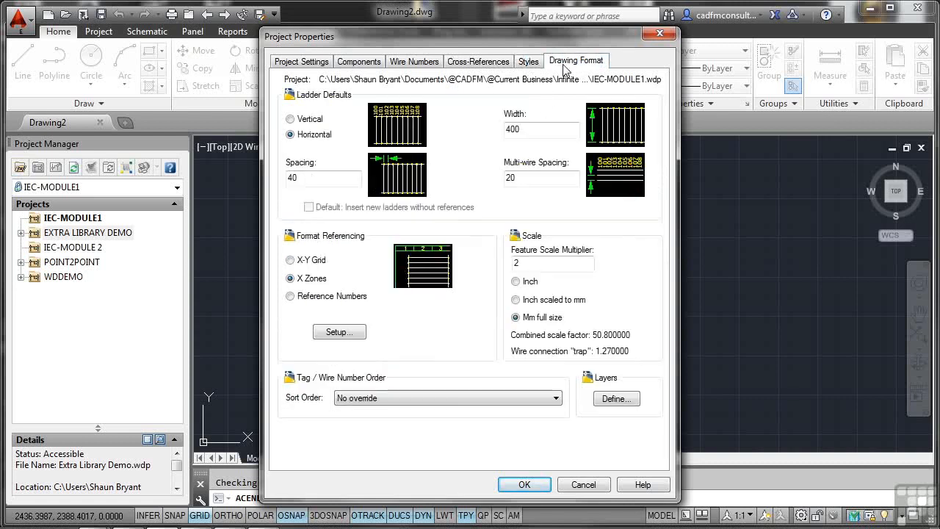
pyautogui.moveTo(356, 135)
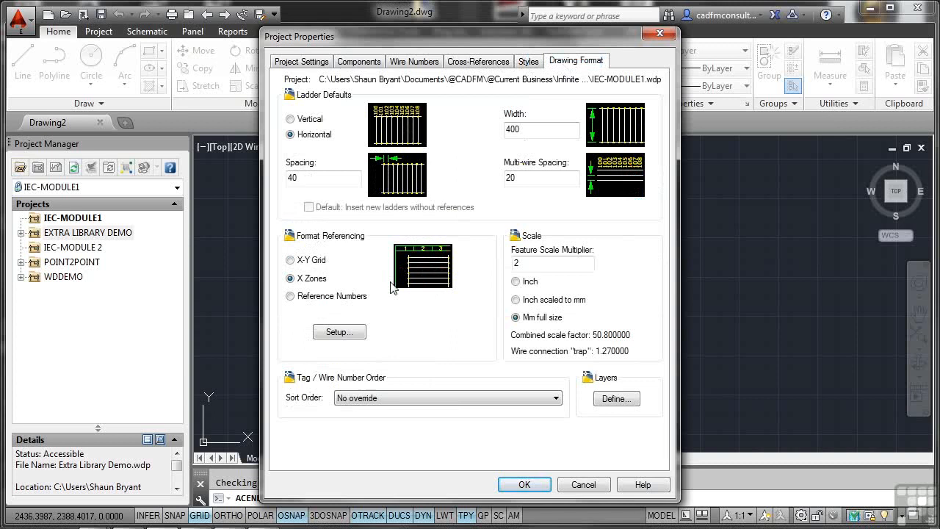
pyautogui.moveTo(546, 301)
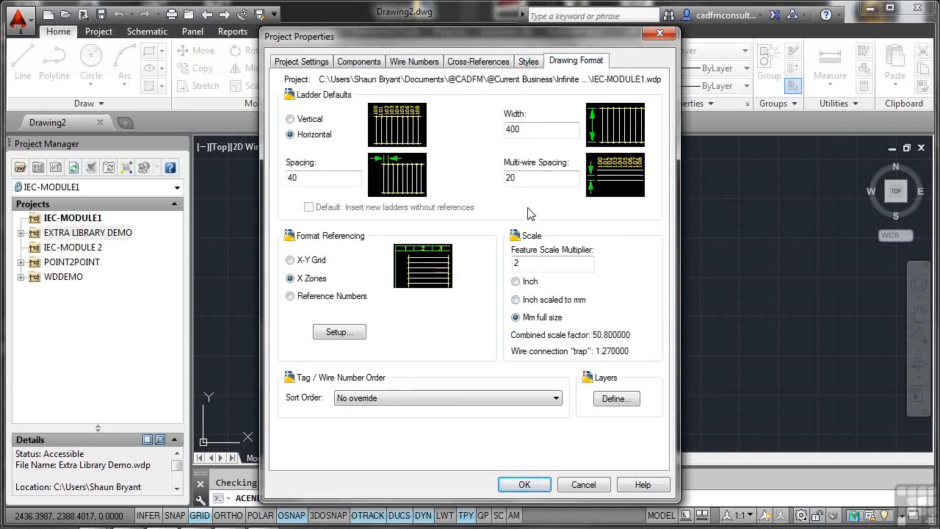
pyautogui.click(523, 485)
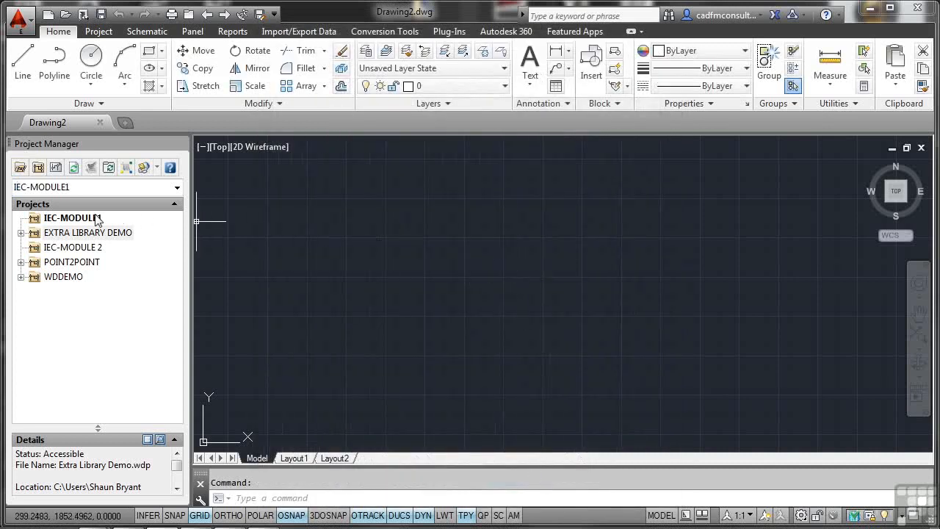
# Open the Contents.dwg drawing of the IEC-MODULE1 project.
pyautogui.click(74, 217)
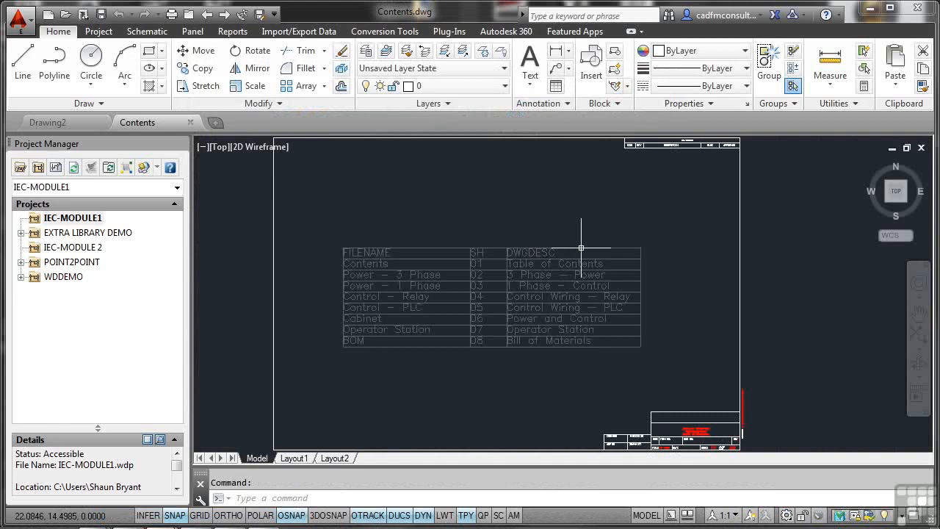
pyautogui.moveTo(504, 246)
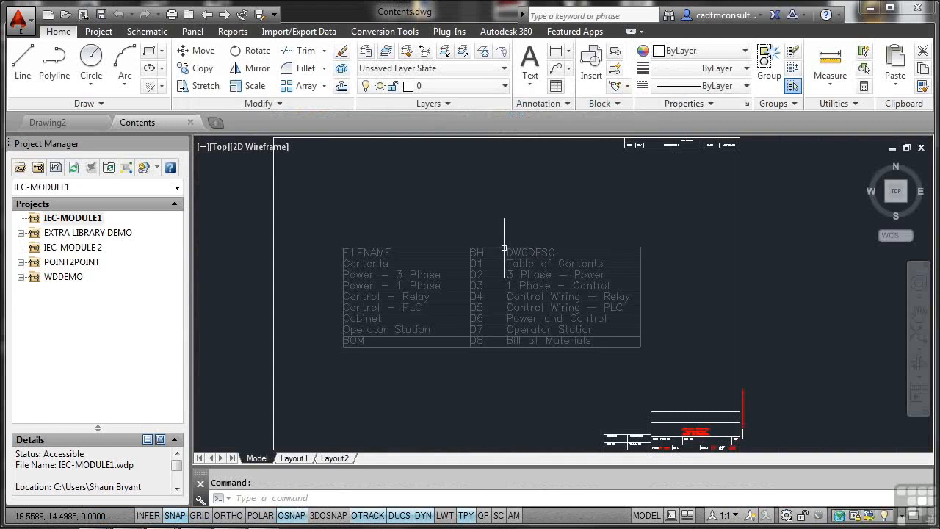
pyautogui.moveTo(110, 215)
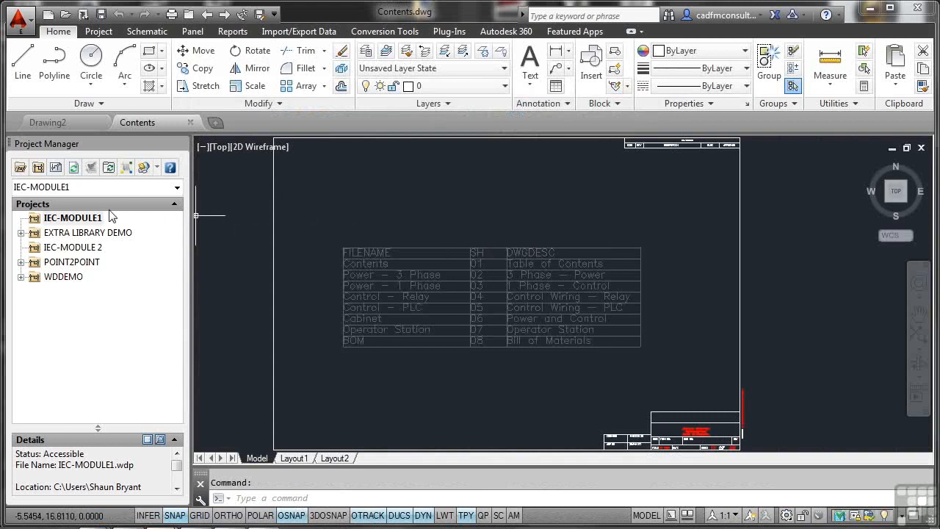
# Add Contents.dwg to IEC-MODULE1 with project default values applied, then close it.
pyautogui.rightClick(72, 217)
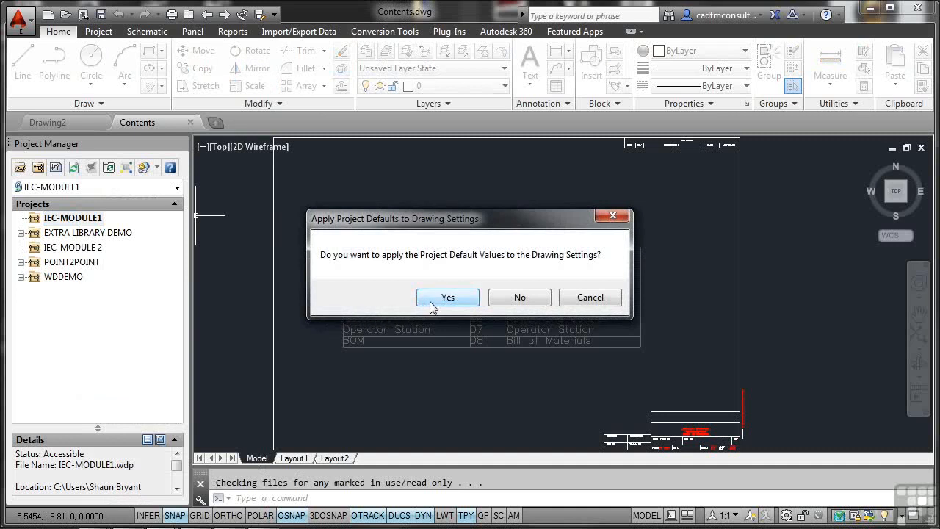
pyautogui.click(447, 297)
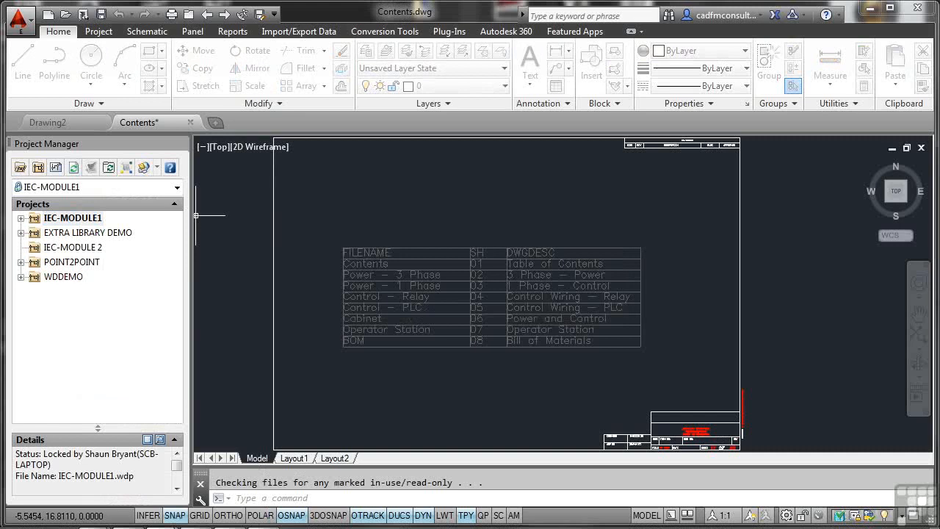
pyautogui.moveTo(429, 300)
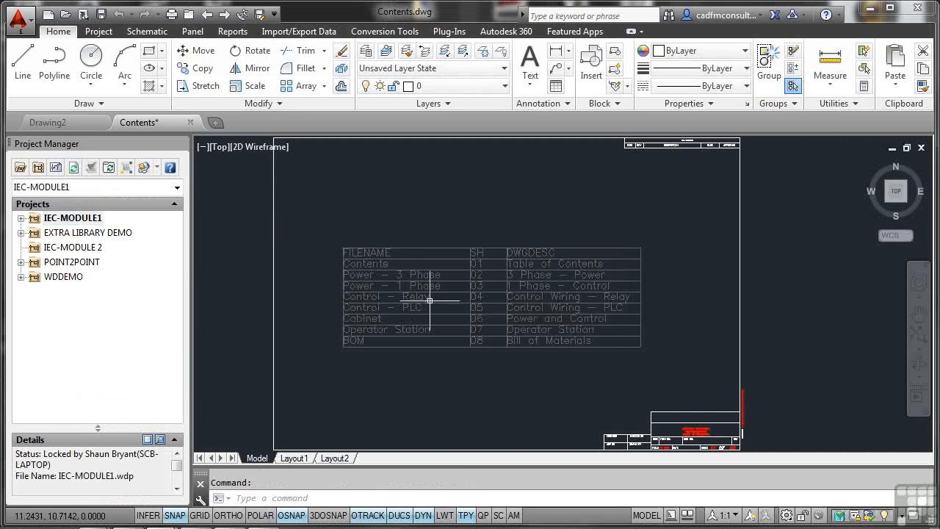
pyautogui.moveTo(204, 244)
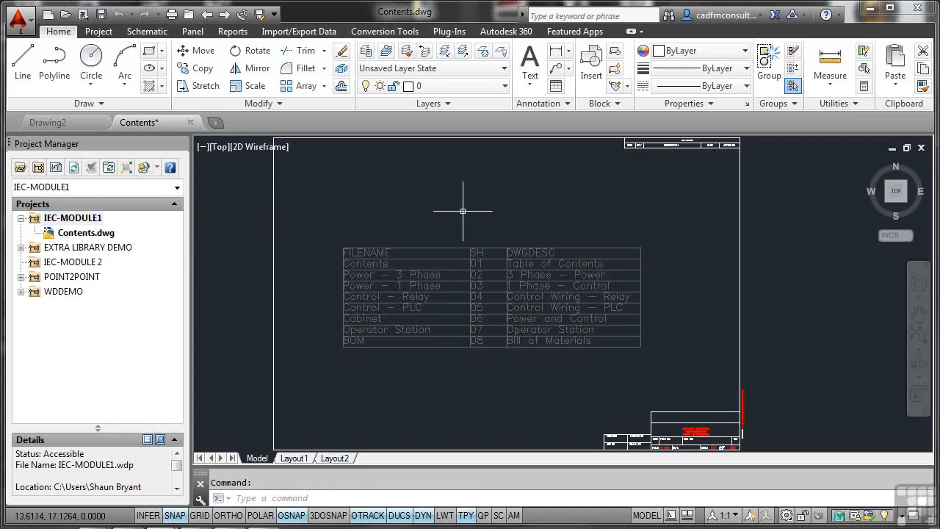
pyautogui.moveTo(117, 244)
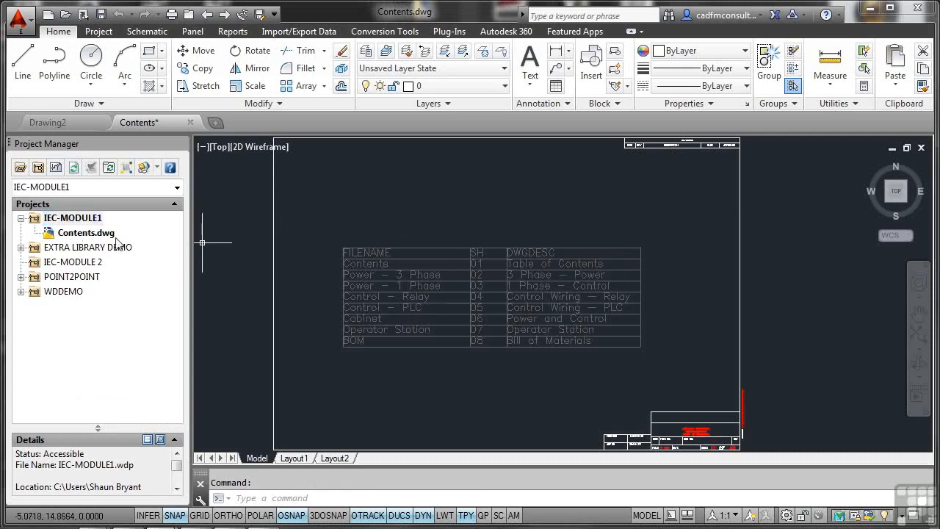
pyautogui.moveTo(372, 242)
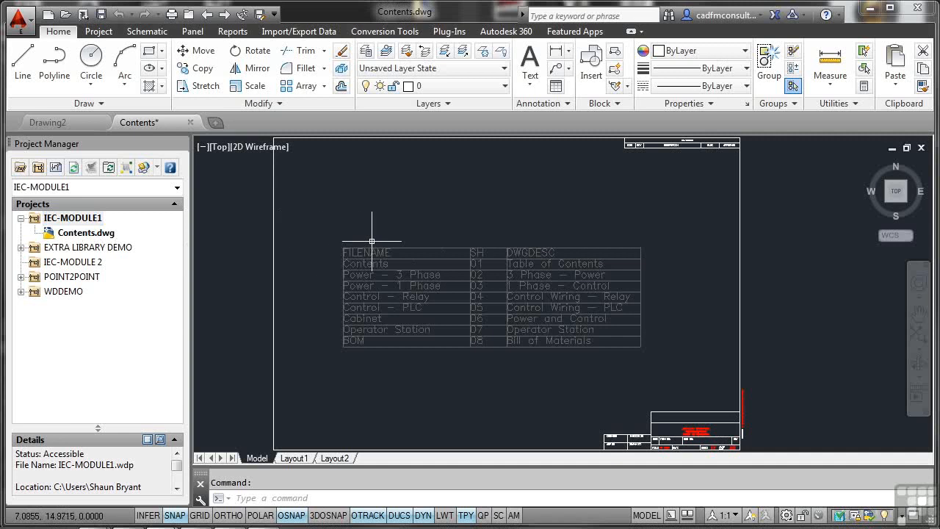
pyautogui.moveTo(433, 228)
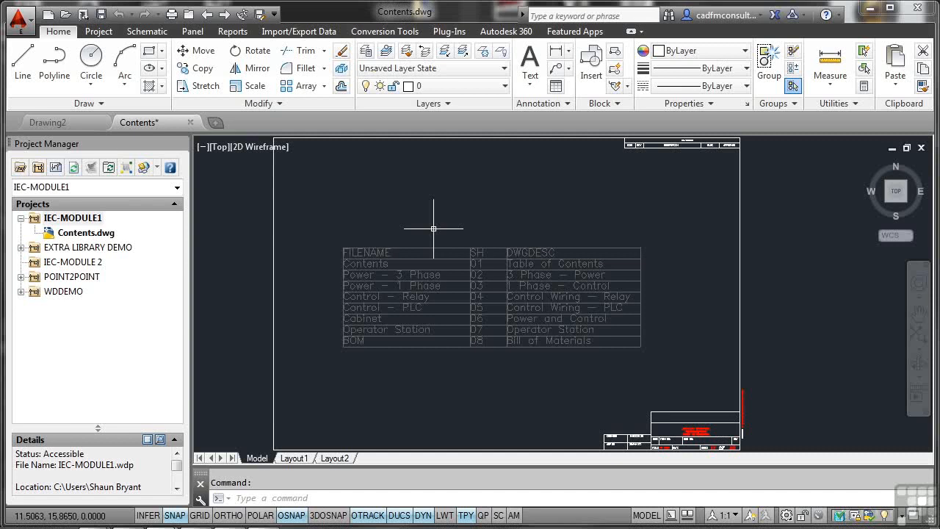
pyautogui.click(99, 30)
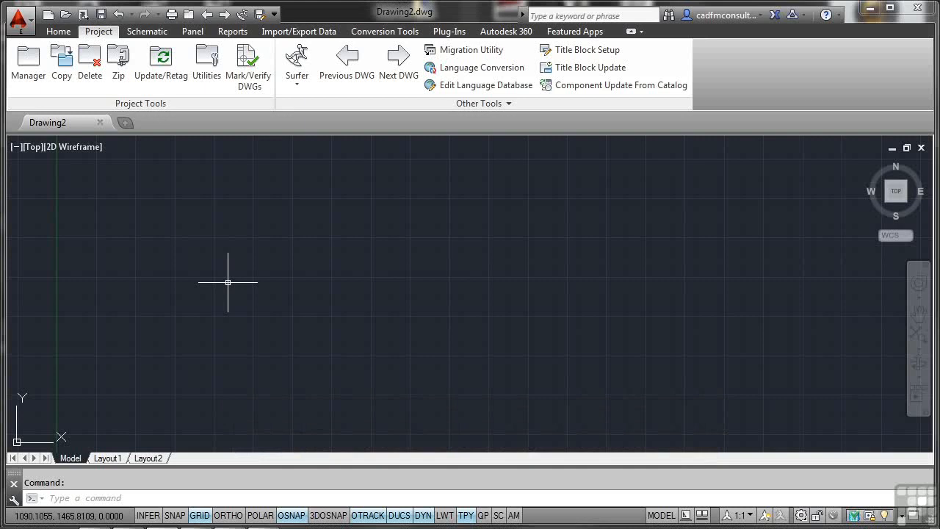
pyautogui.moveTo(219, 332)
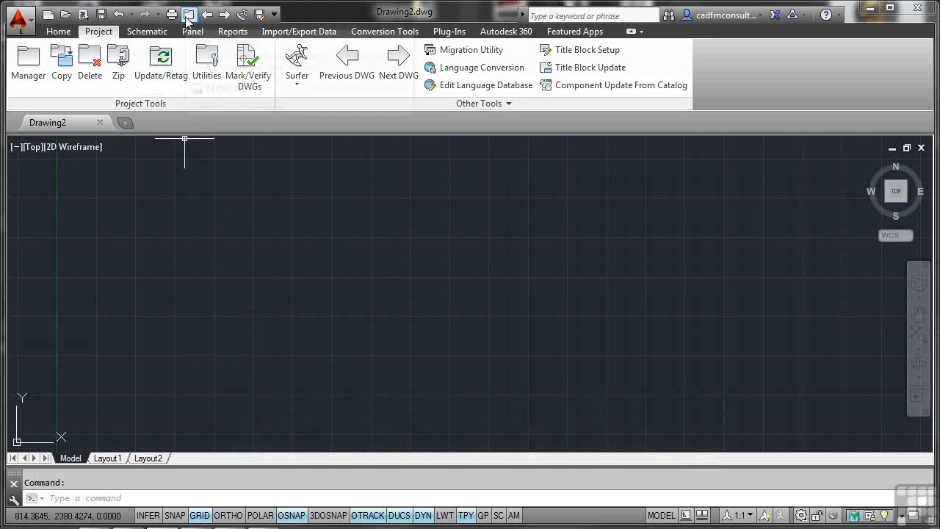
# Toggle the Project Manager palette off and back on so IEC-MODULE1 shows Contents.dwg.
pyautogui.click(28, 62)
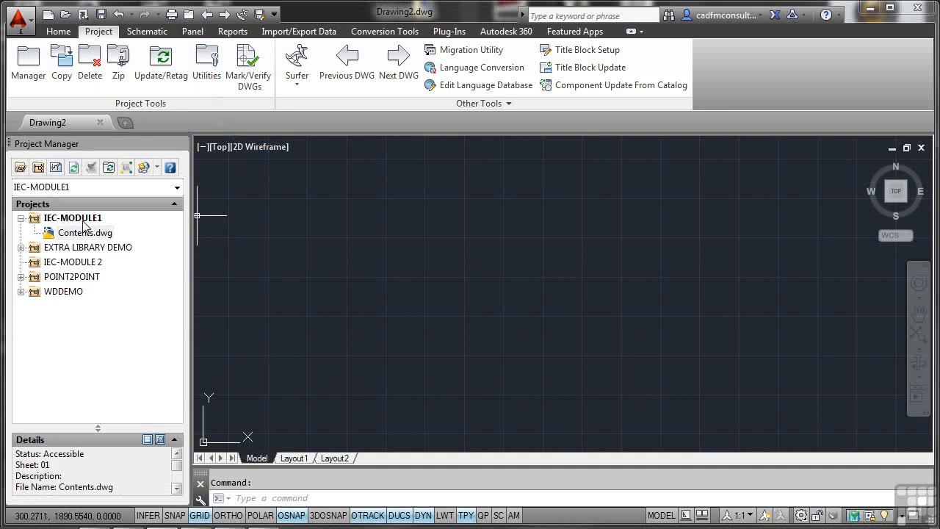
pyautogui.moveTo(132, 171)
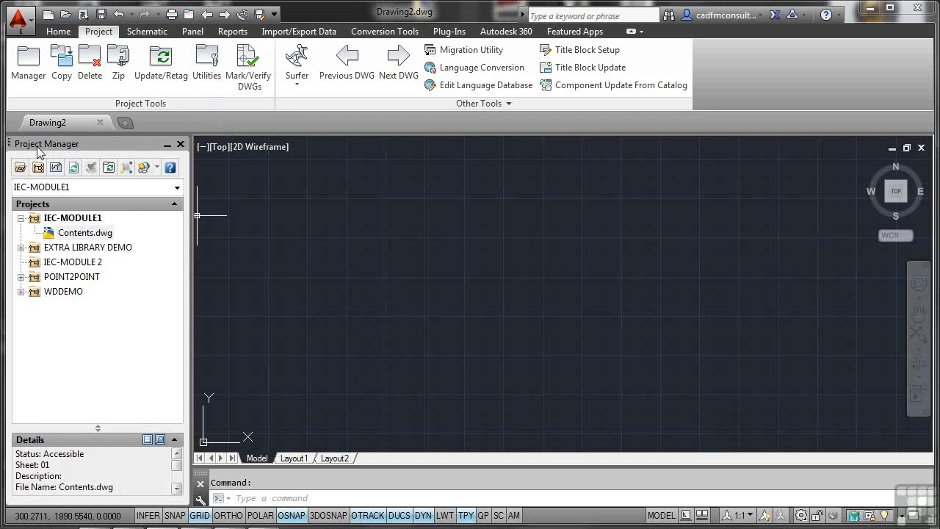
pyautogui.moveTo(180, 144)
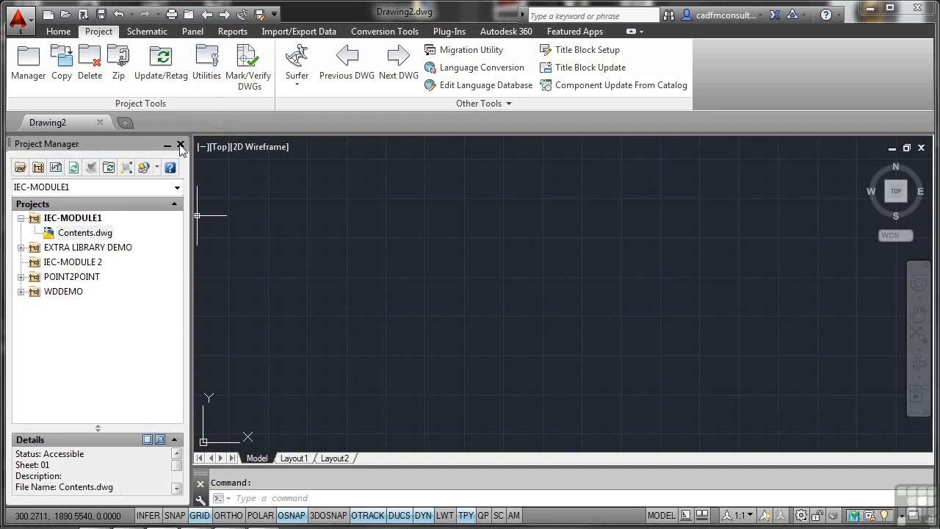
pyautogui.click(180, 144)
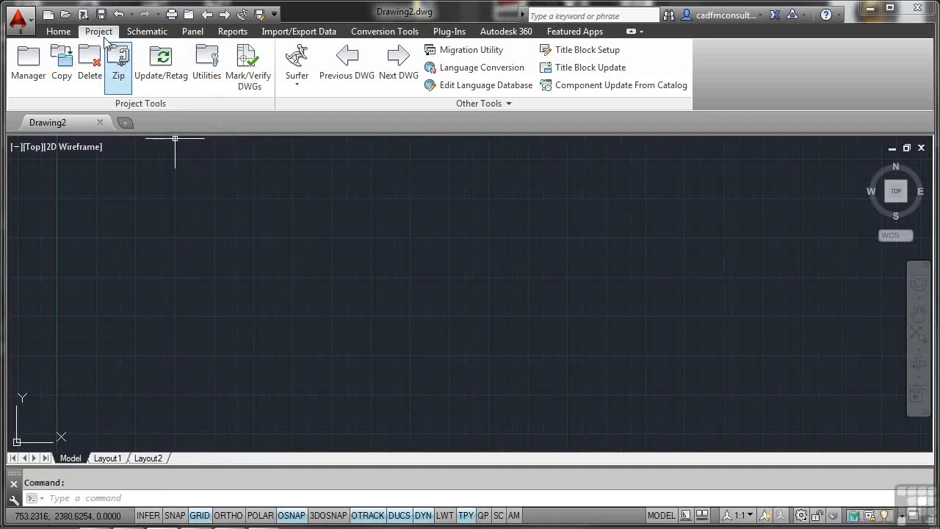
pyautogui.moveTo(28, 62)
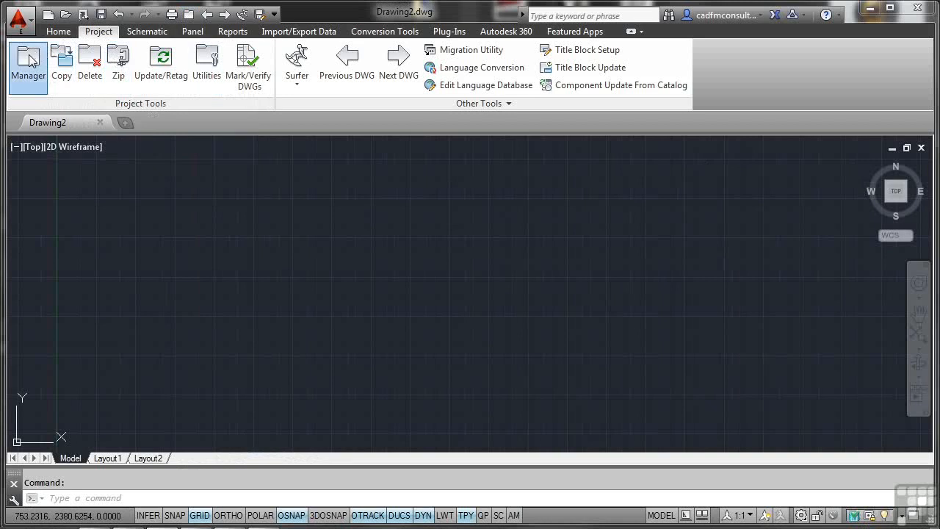
pyautogui.click(27, 66)
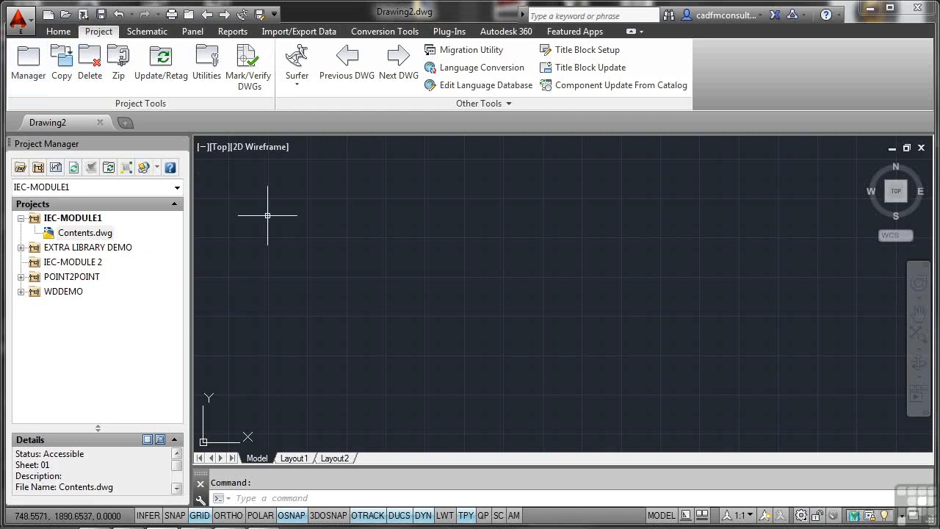
pyautogui.moveTo(20, 167)
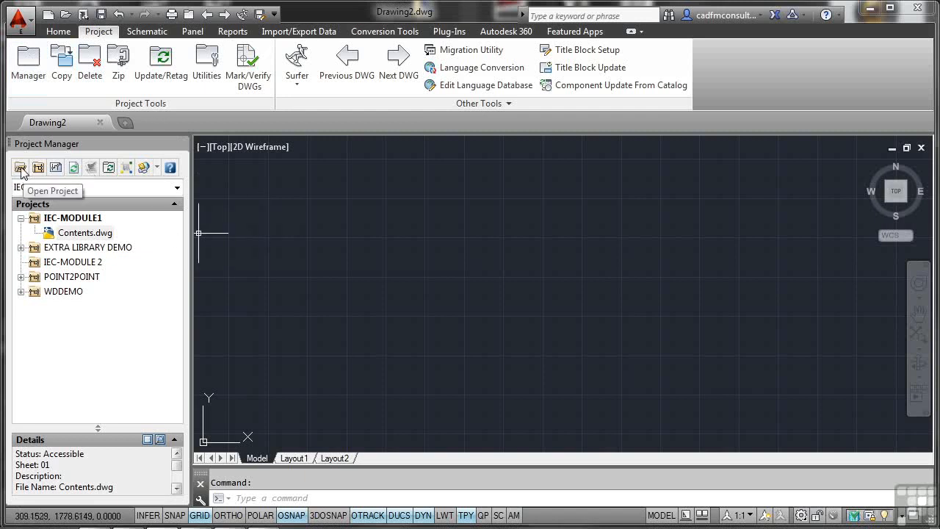
pyautogui.click(21, 167)
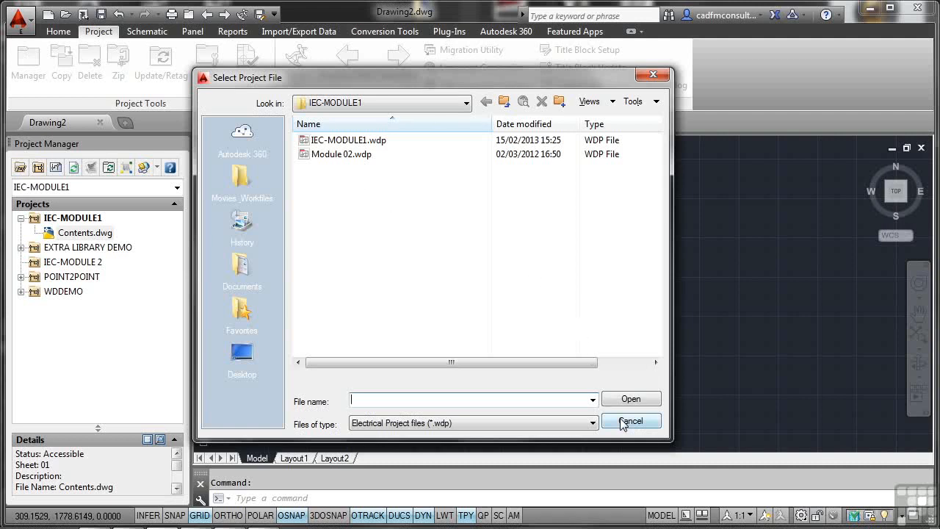
pyautogui.click(631, 420)
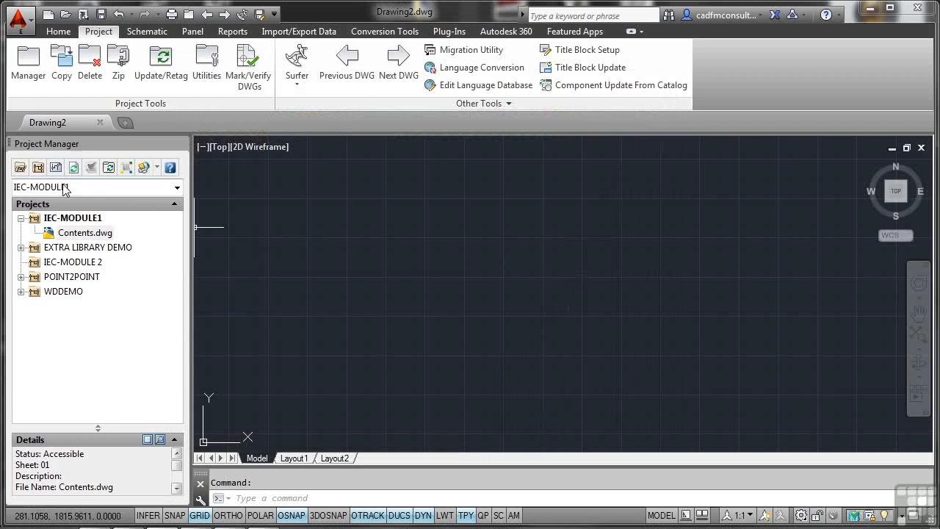
pyautogui.click(21, 167)
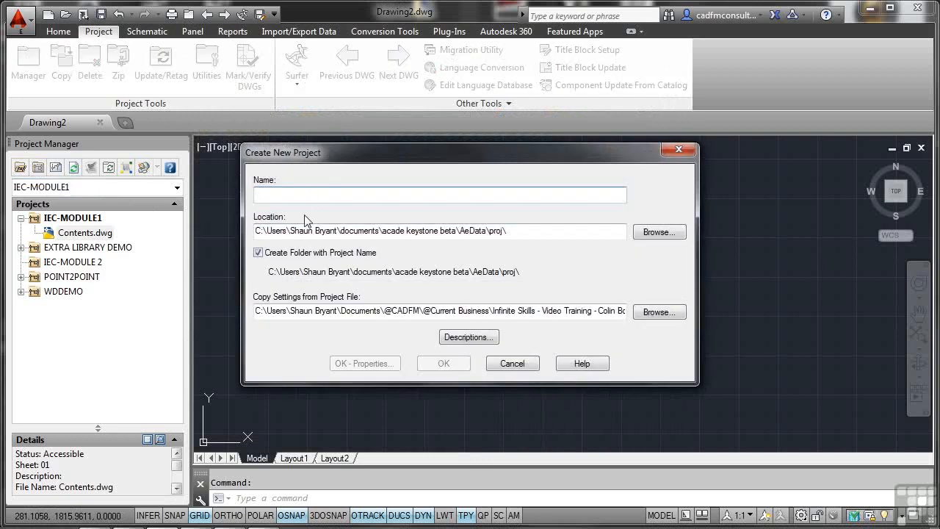
pyautogui.moveTo(432, 300)
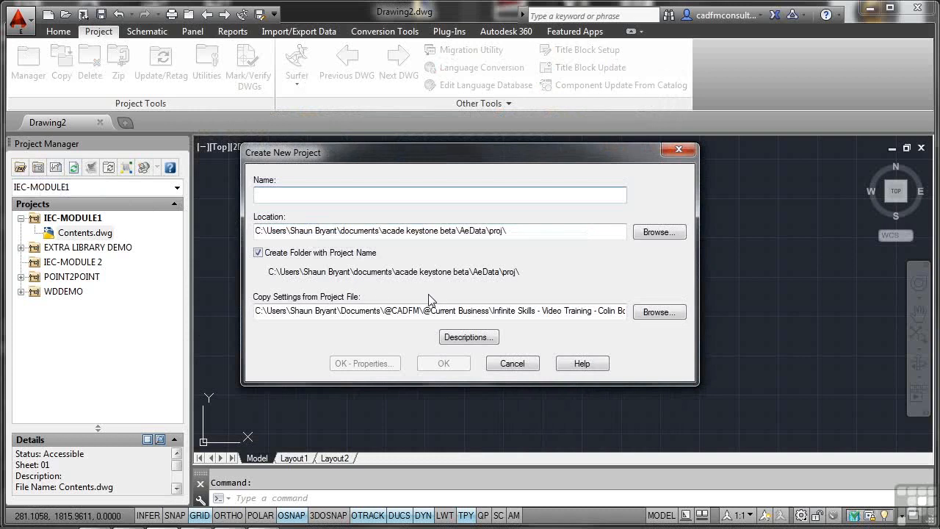
pyautogui.moveTo(448, 303)
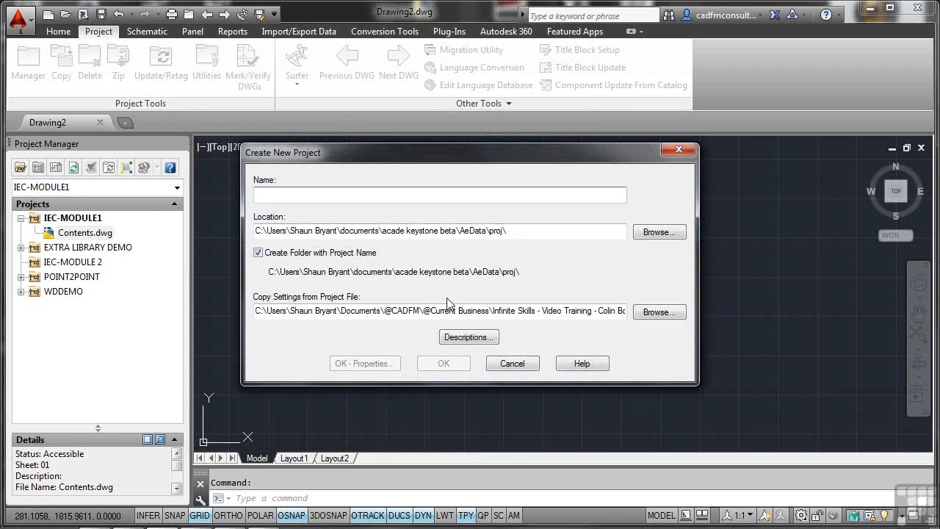
pyautogui.click(512, 363)
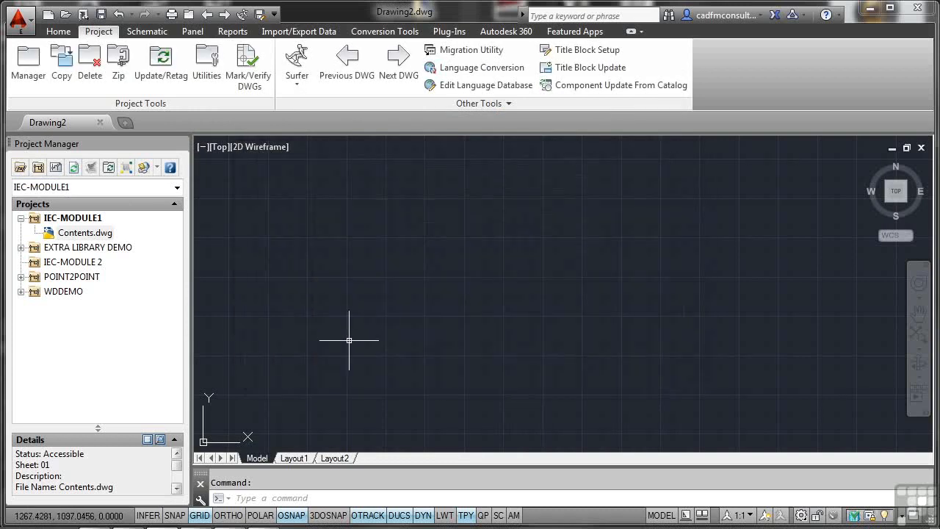
pyautogui.moveTo(335, 335)
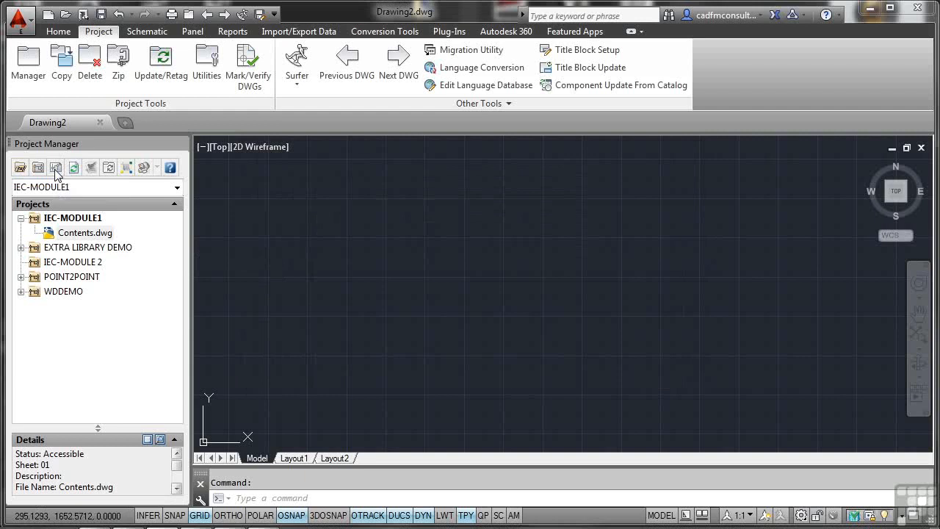
# Start a new project drawing named IEC-Panel 001 and go to browse for its template.
pyautogui.click(56, 168)
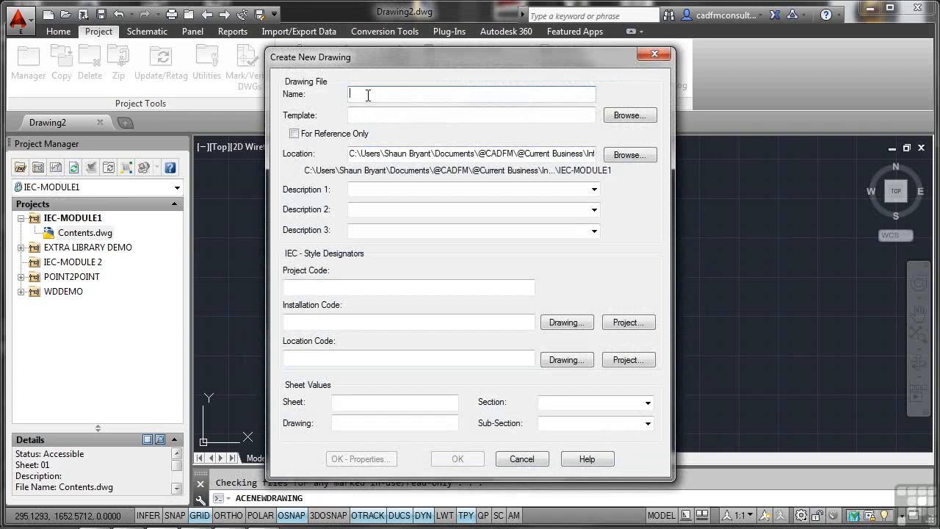
pyautogui.write('IEC')
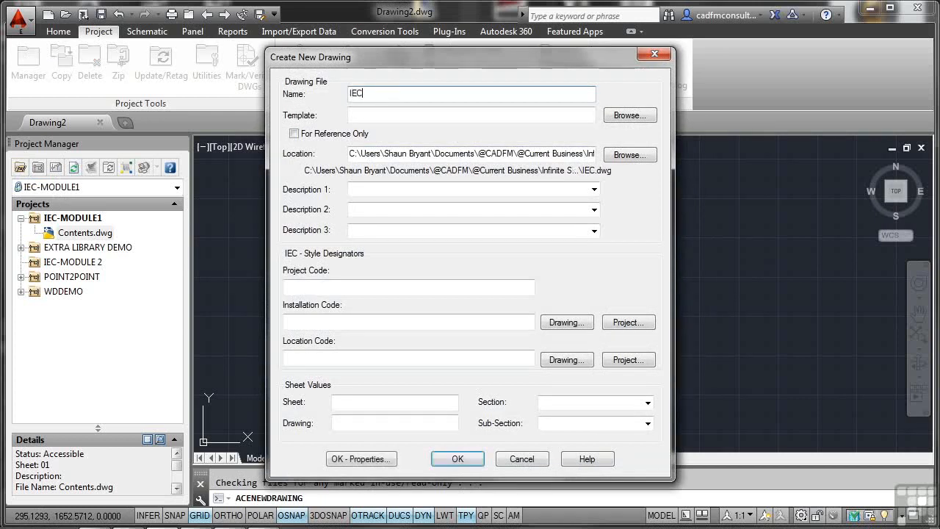
pyautogui.write('-Pa')
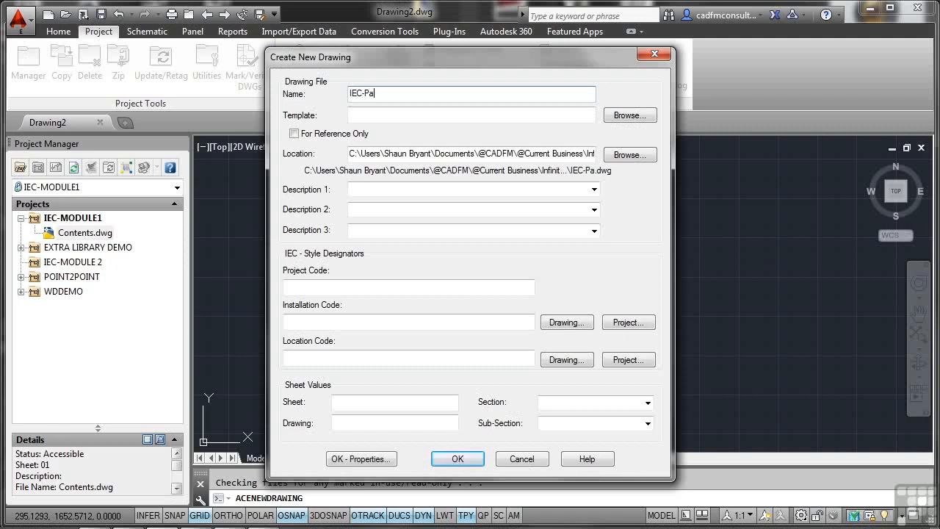
pyautogui.write('nel 001')
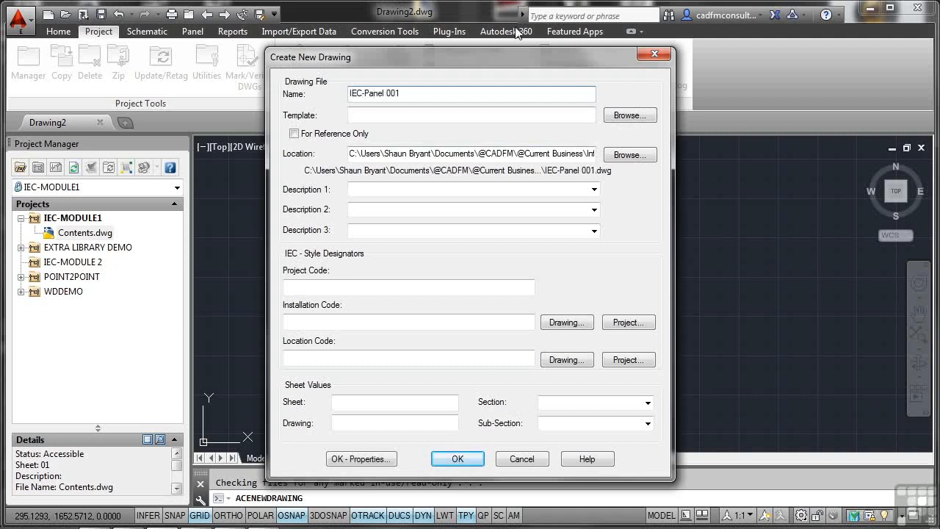
pyautogui.click(629, 114)
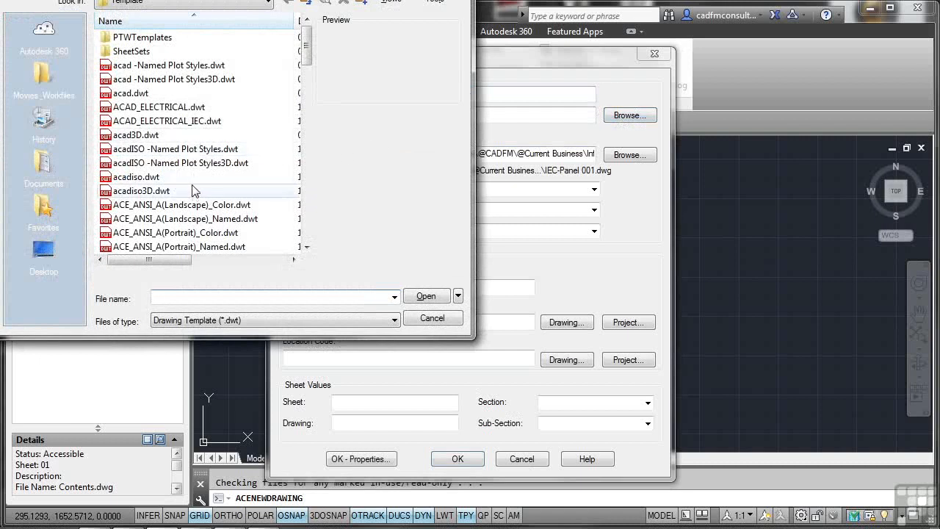
pyautogui.click(168, 120)
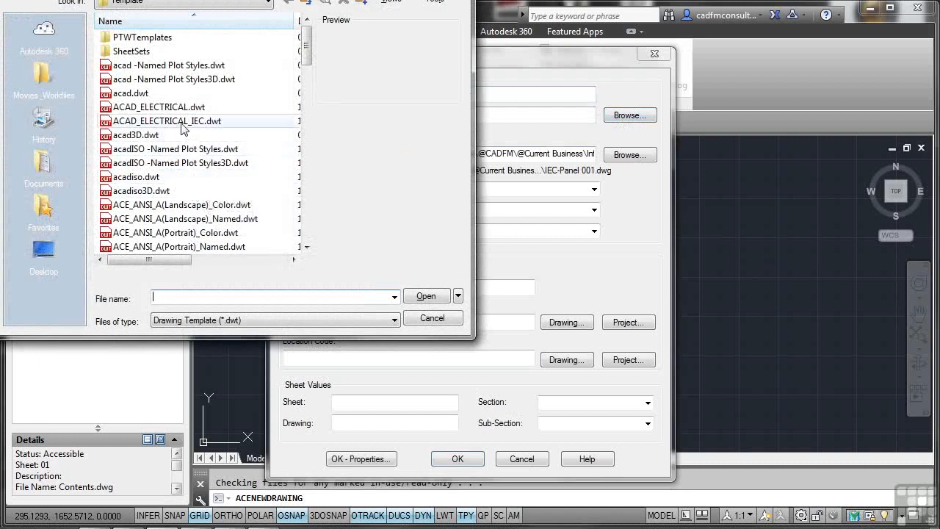
pyautogui.click(167, 120)
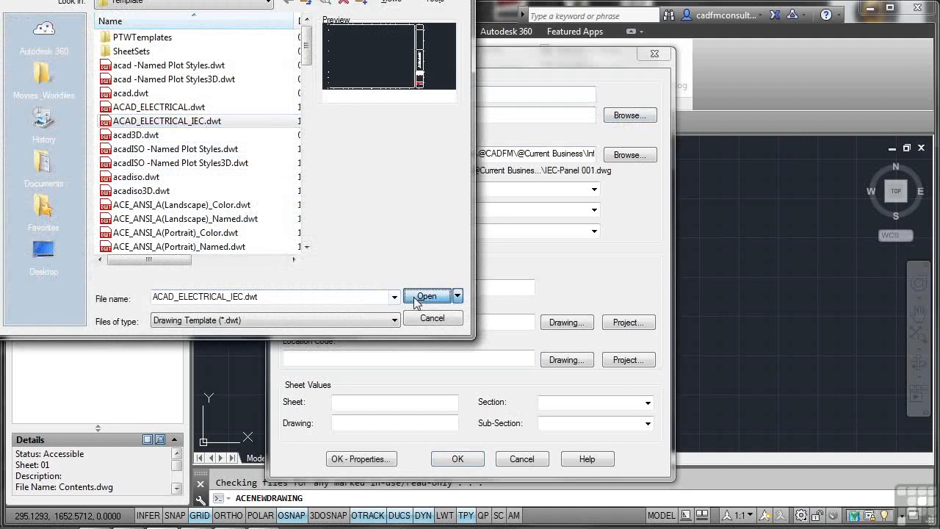
pyautogui.click(427, 297)
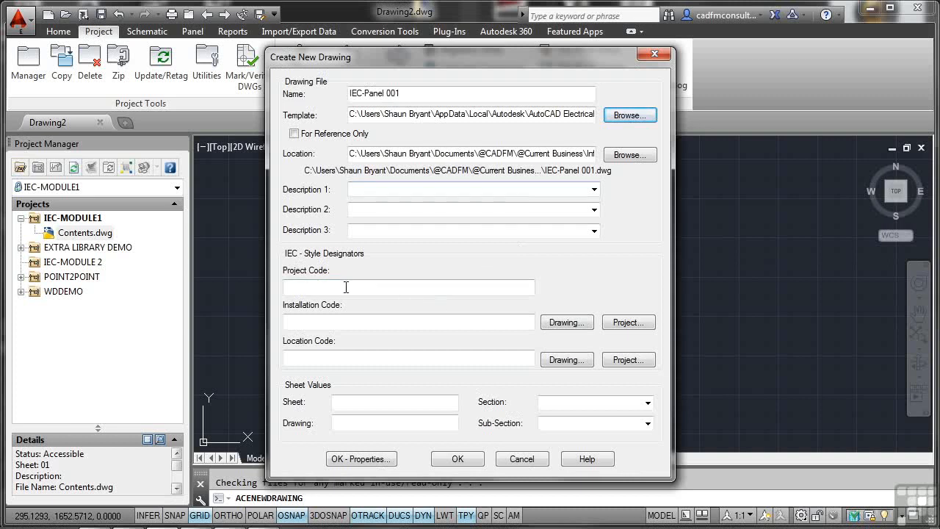
pyautogui.moveTo(573, 347)
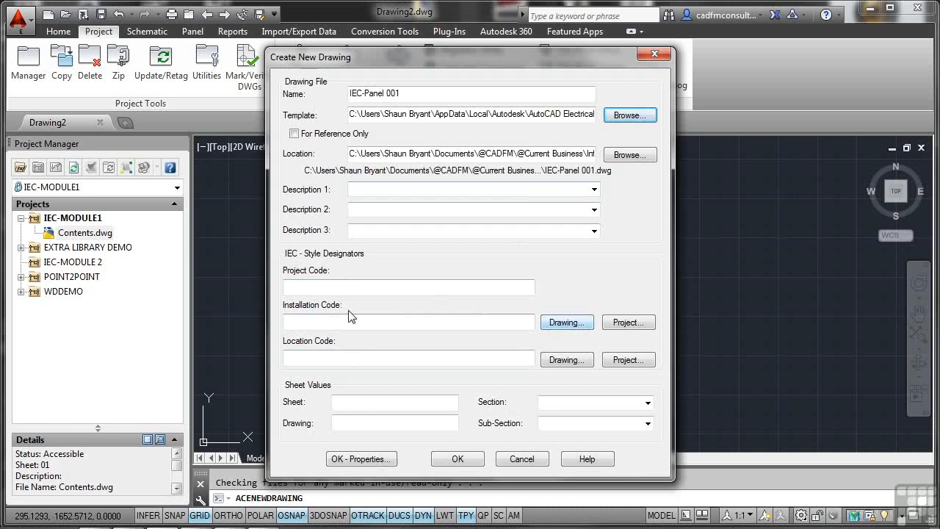
pyautogui.moveTo(483, 344)
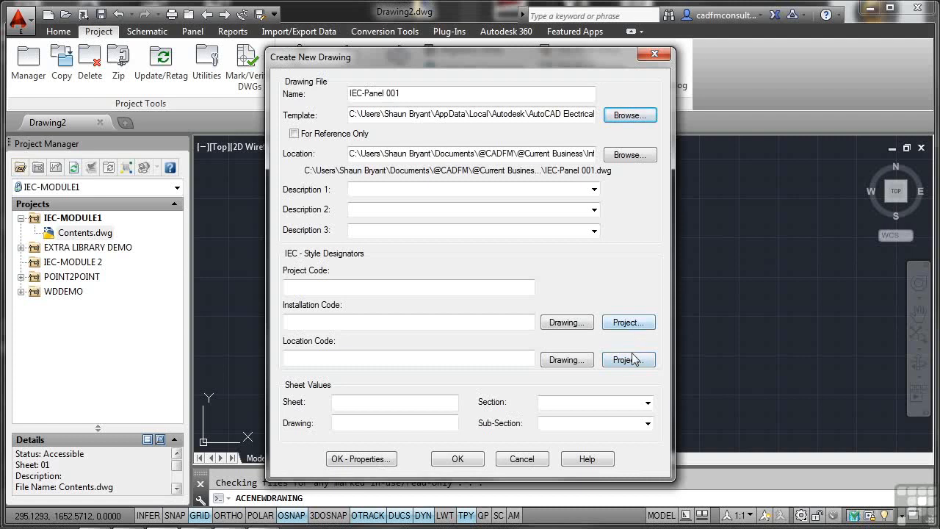
pyautogui.click(394, 403)
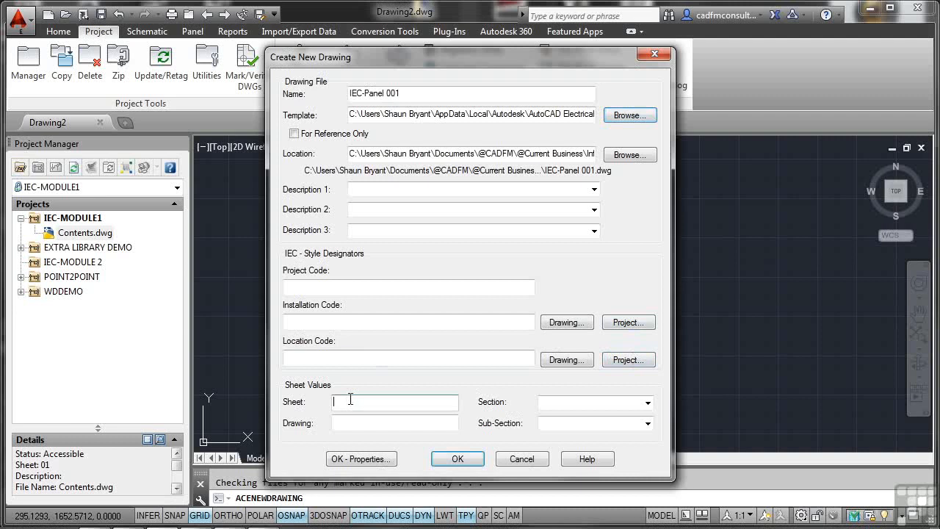
# Give IEC-Panel 001 sheet and drawing values 001, create it, and apply project defaults.
pyautogui.write('001')
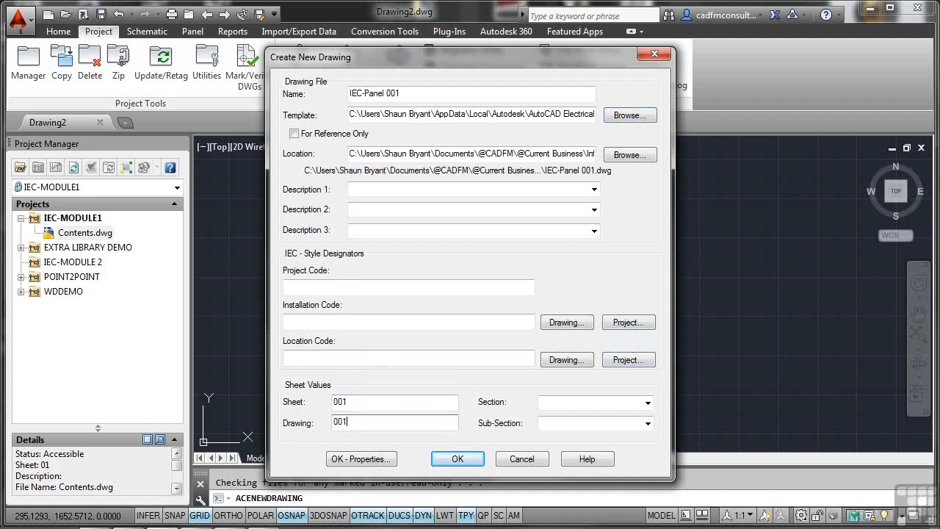
pyautogui.moveTo(410, 445)
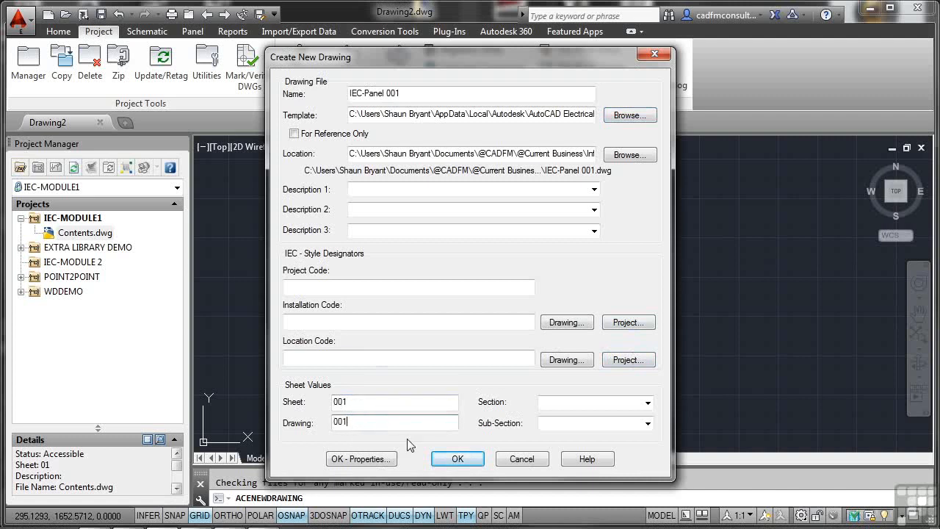
pyautogui.click(457, 459)
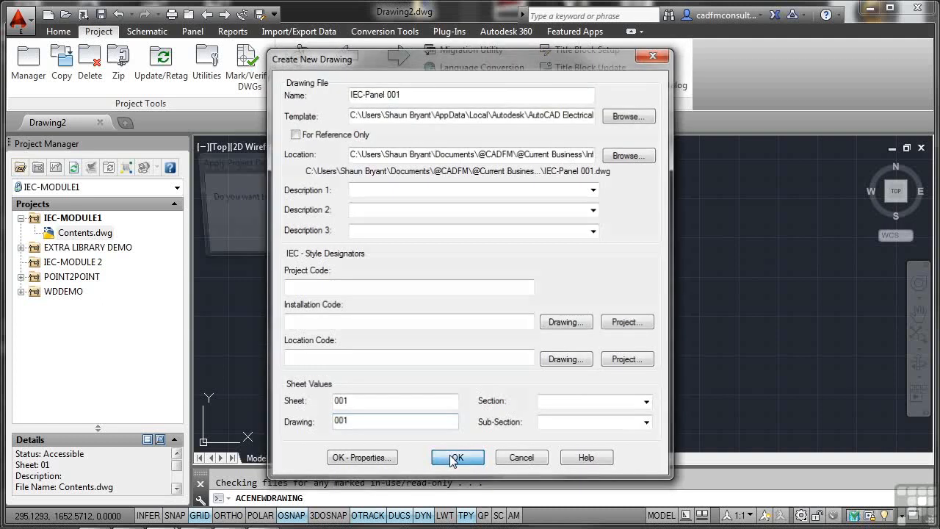
pyautogui.click(458, 457)
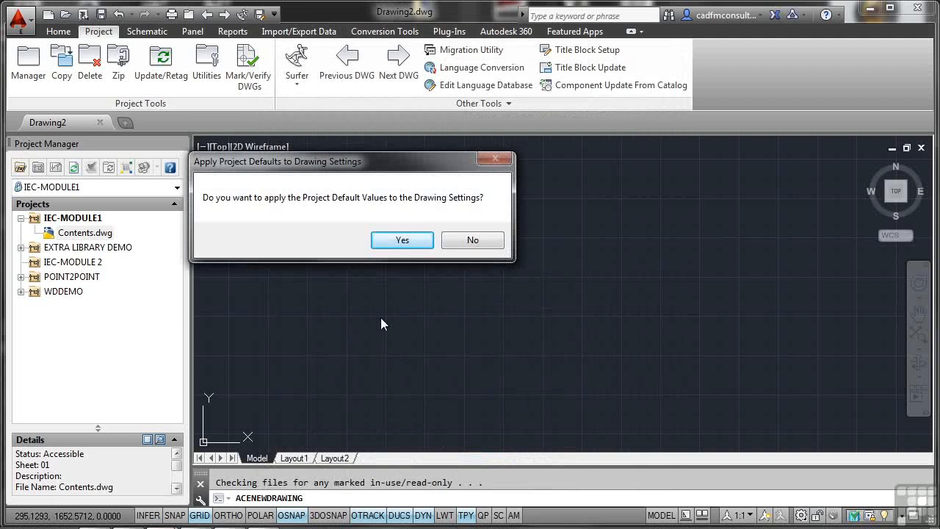
pyautogui.click(402, 241)
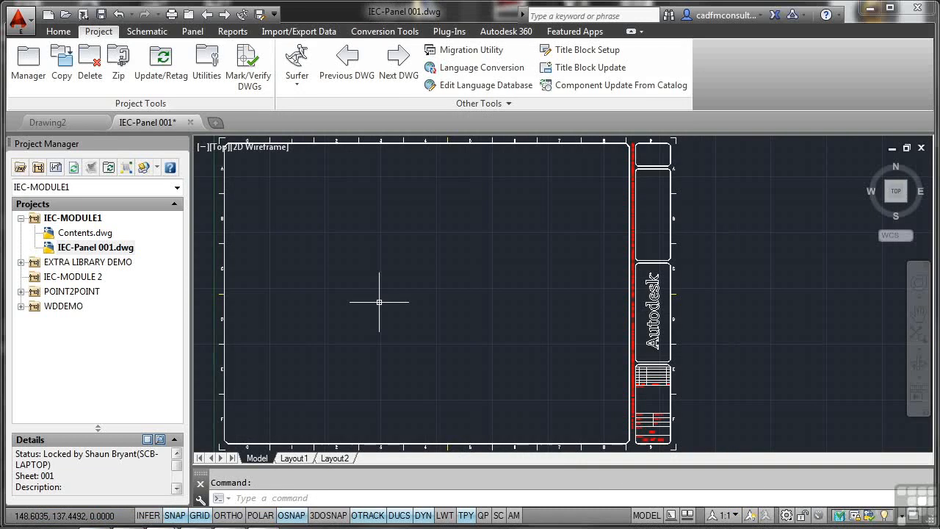
pyautogui.moveTo(73, 168)
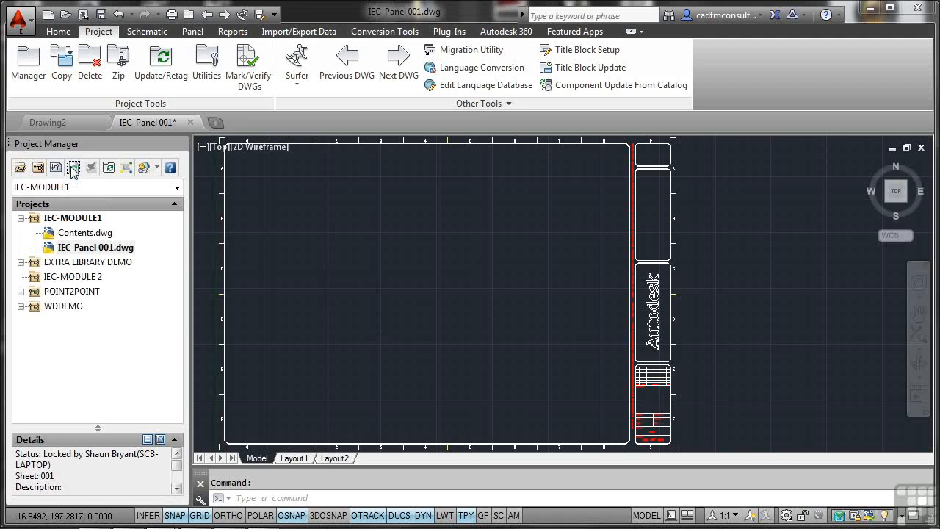
pyautogui.moveTo(109, 167)
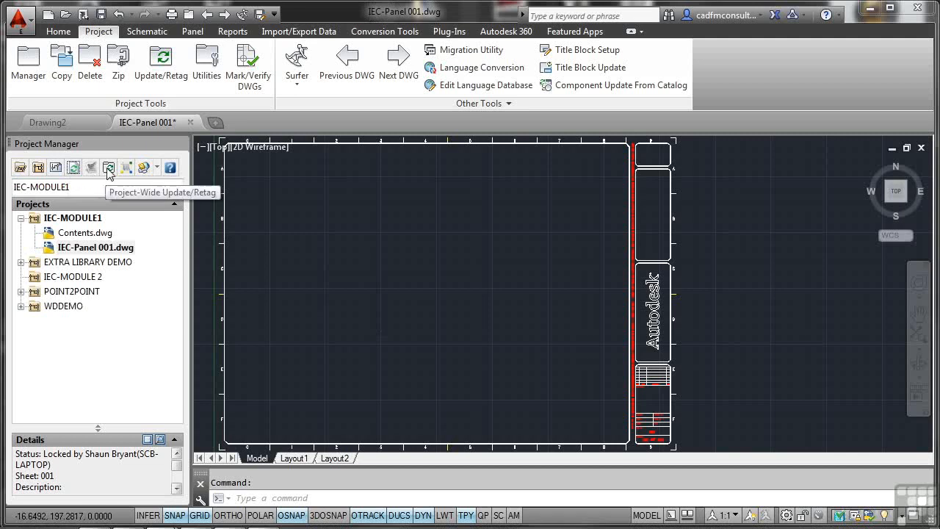
pyautogui.click(108, 167)
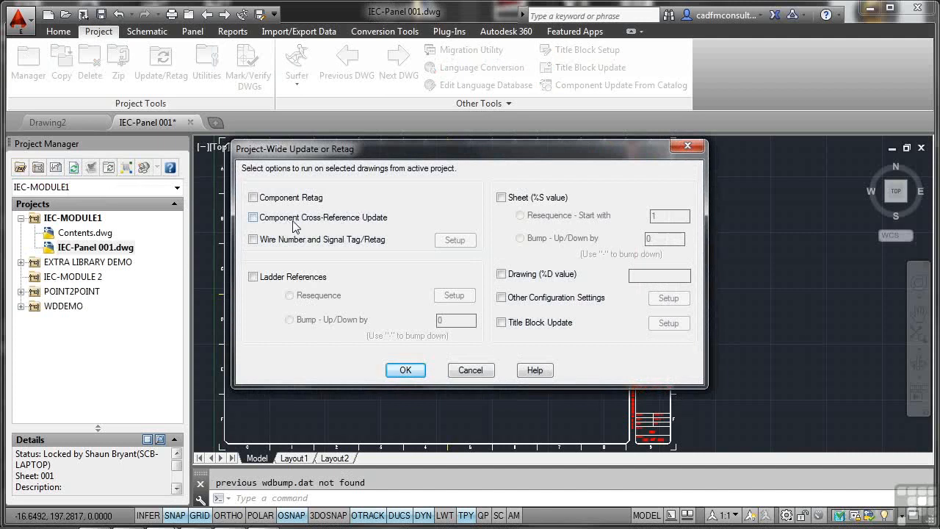
pyautogui.click(253, 197)
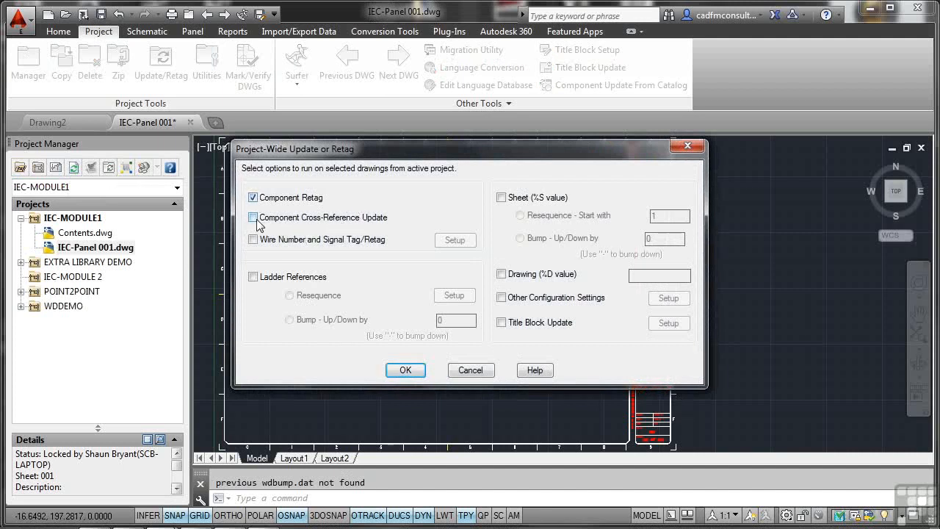
pyautogui.click(253, 218)
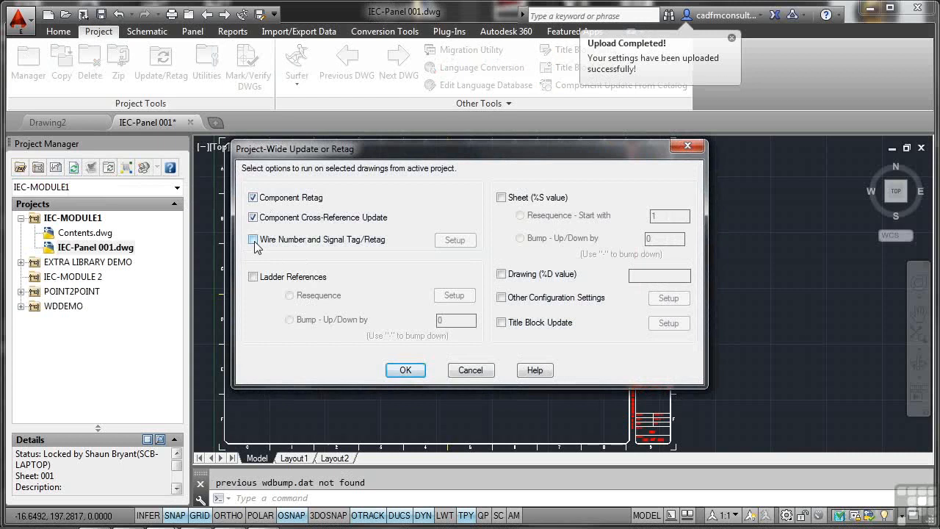
pyautogui.click(253, 238)
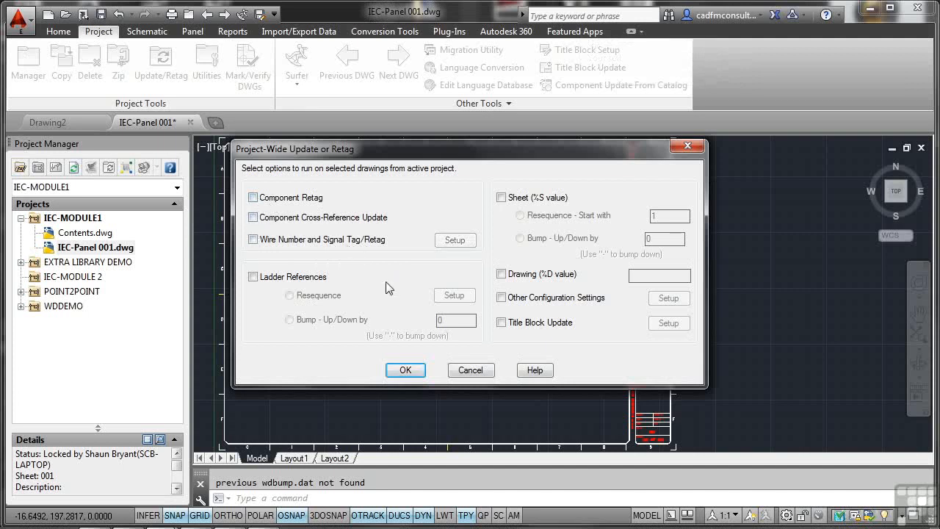
pyautogui.click(470, 370)
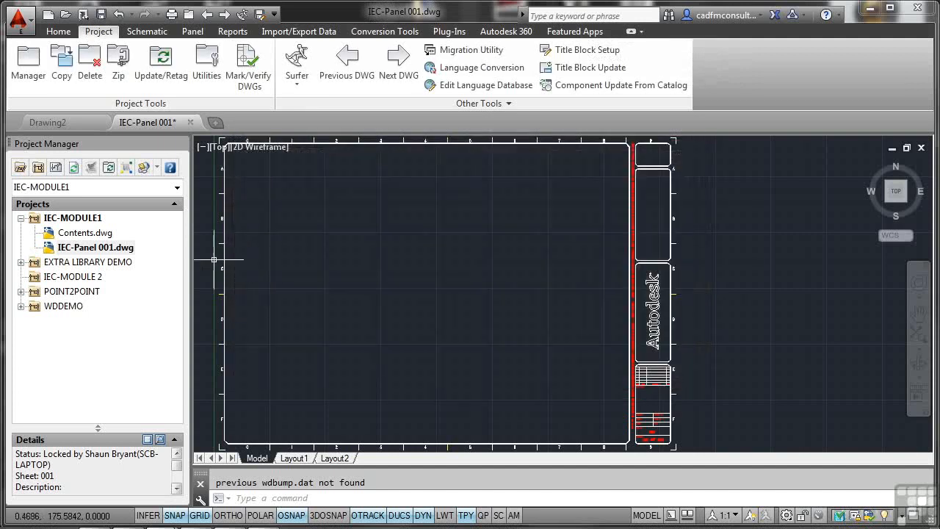
pyautogui.moveTo(145, 168)
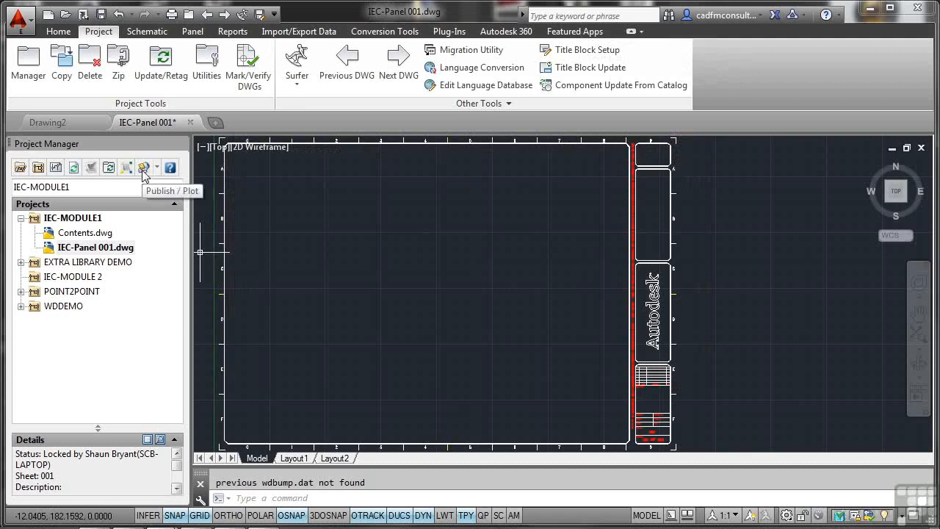
pyautogui.moveTo(127, 176)
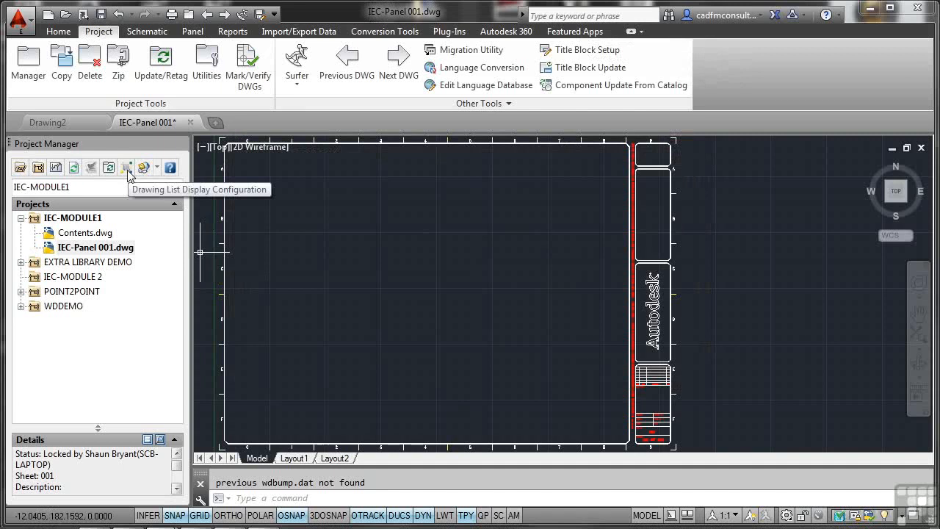
# Add Sheet Number (%S) to the drawing list display so sheet numbers follow file names.
pyautogui.click(126, 168)
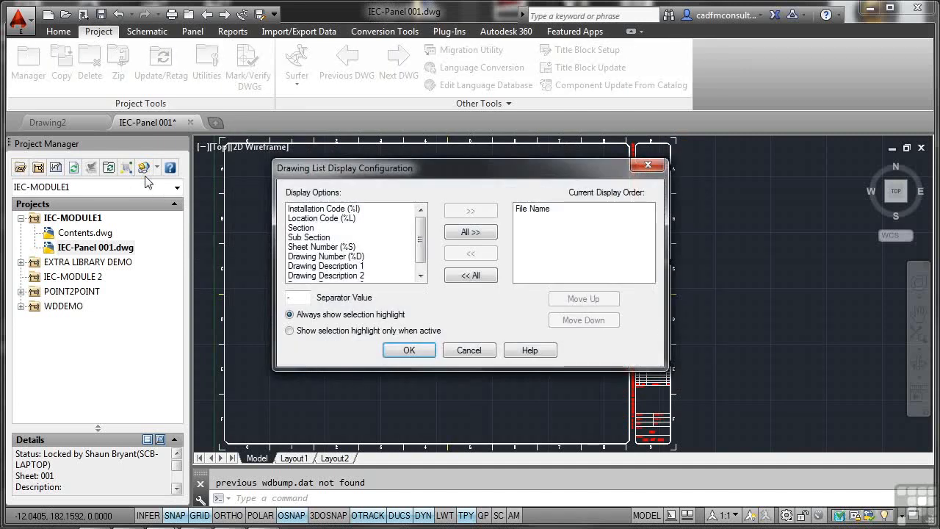
pyautogui.moveTo(341, 234)
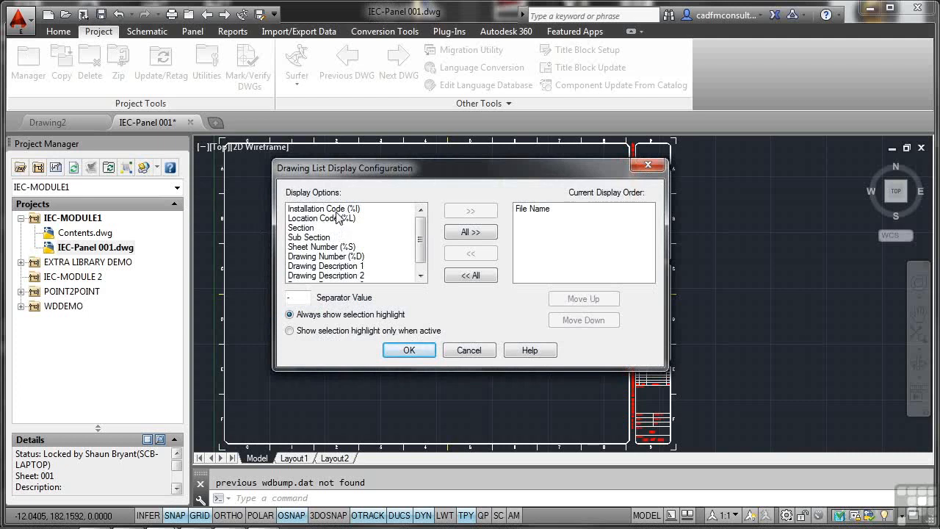
pyautogui.moveTo(332, 228)
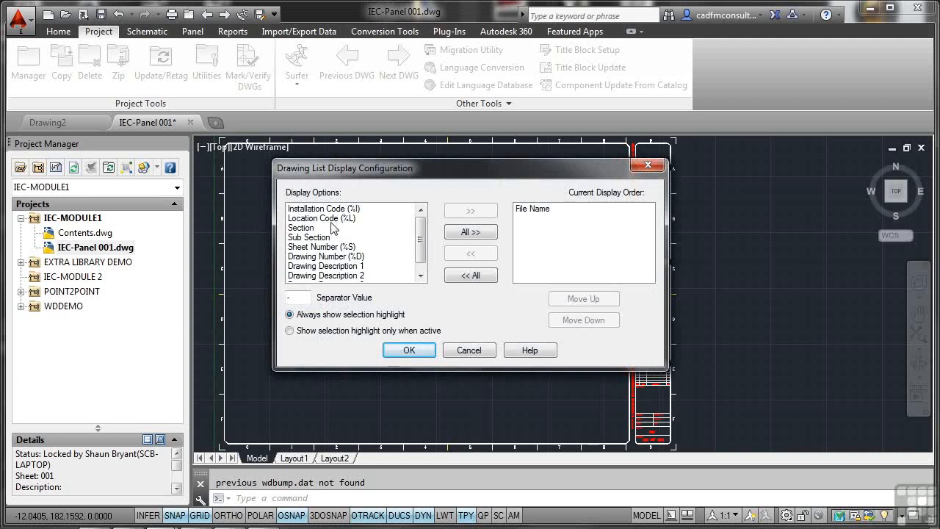
pyautogui.moveTo(324, 256)
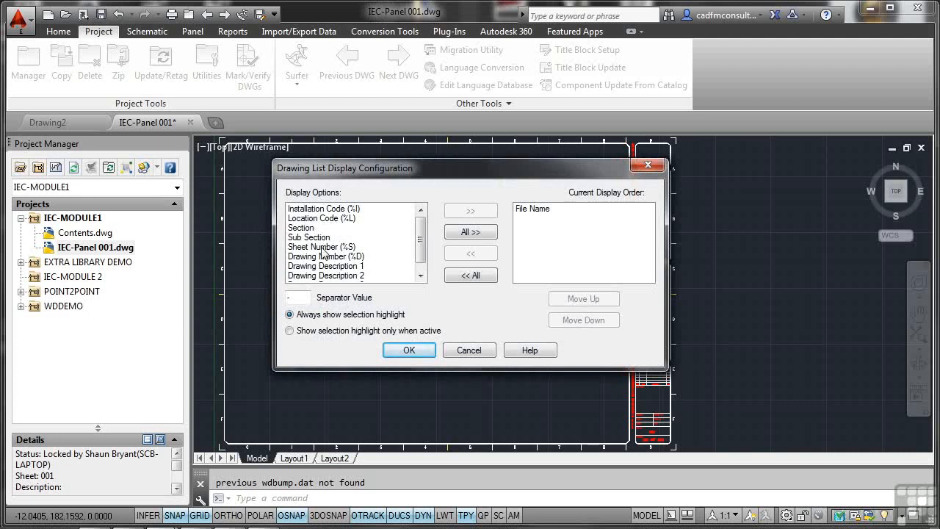
pyautogui.click(320, 247)
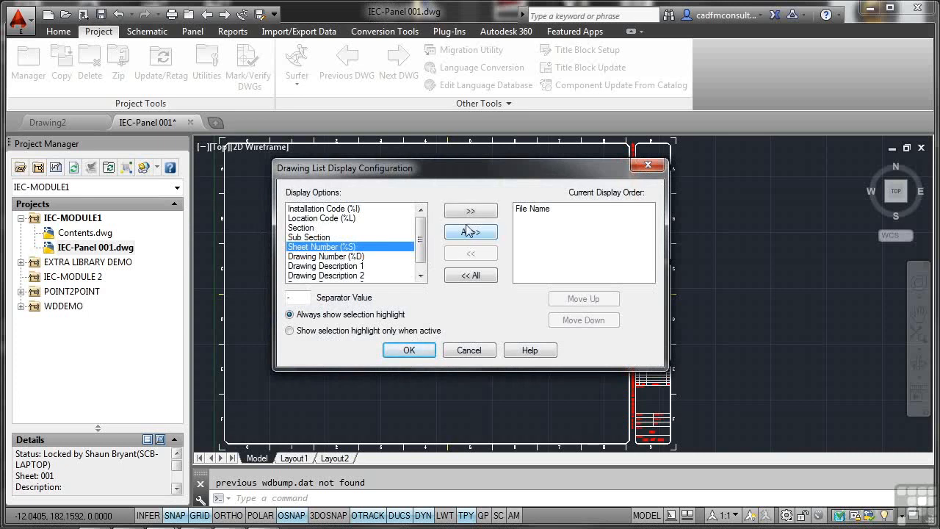
pyautogui.click(470, 233)
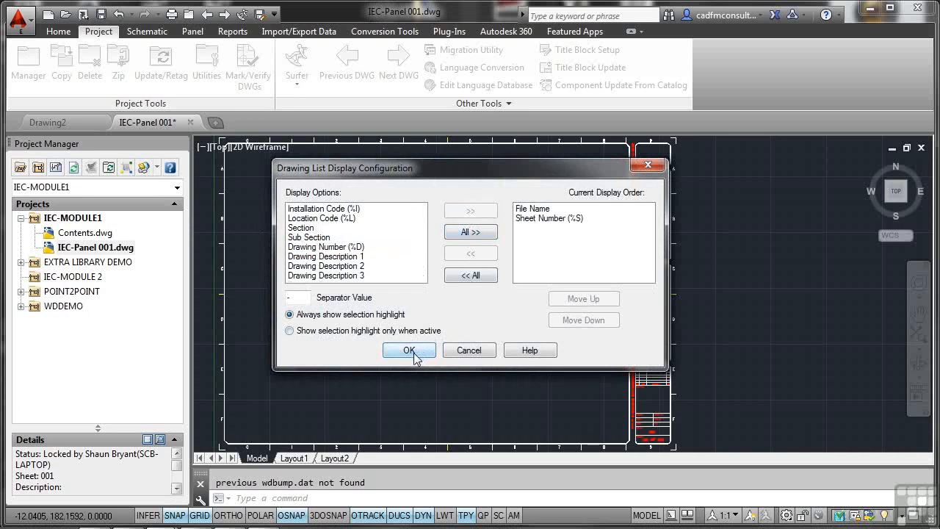
pyautogui.click(408, 349)
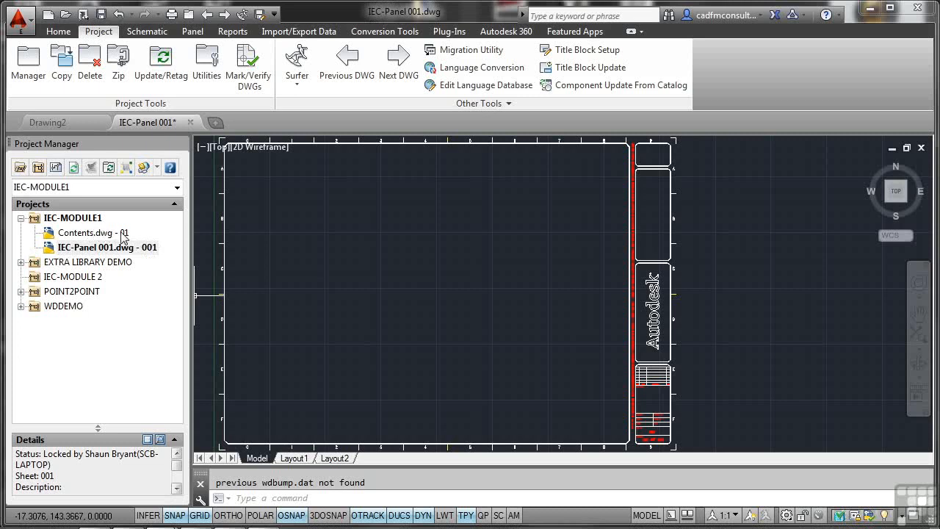
pyautogui.moveTo(374, 261)
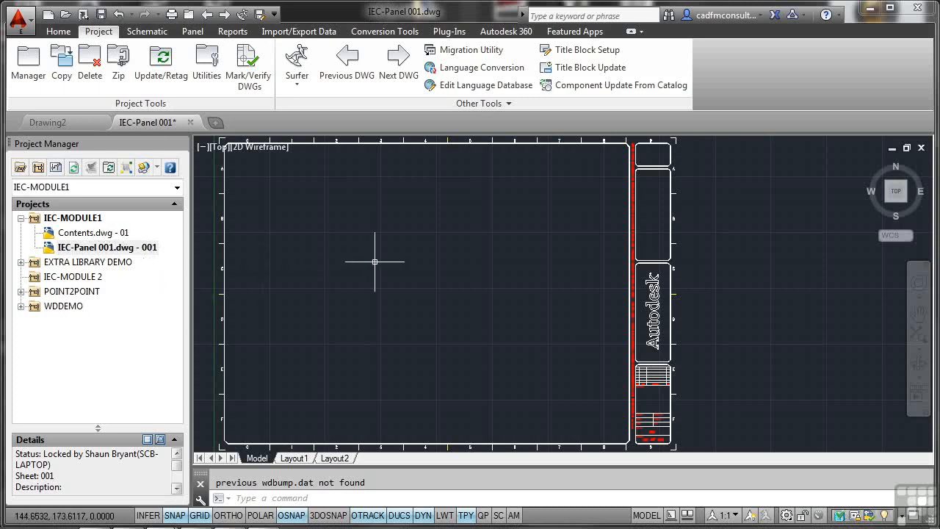